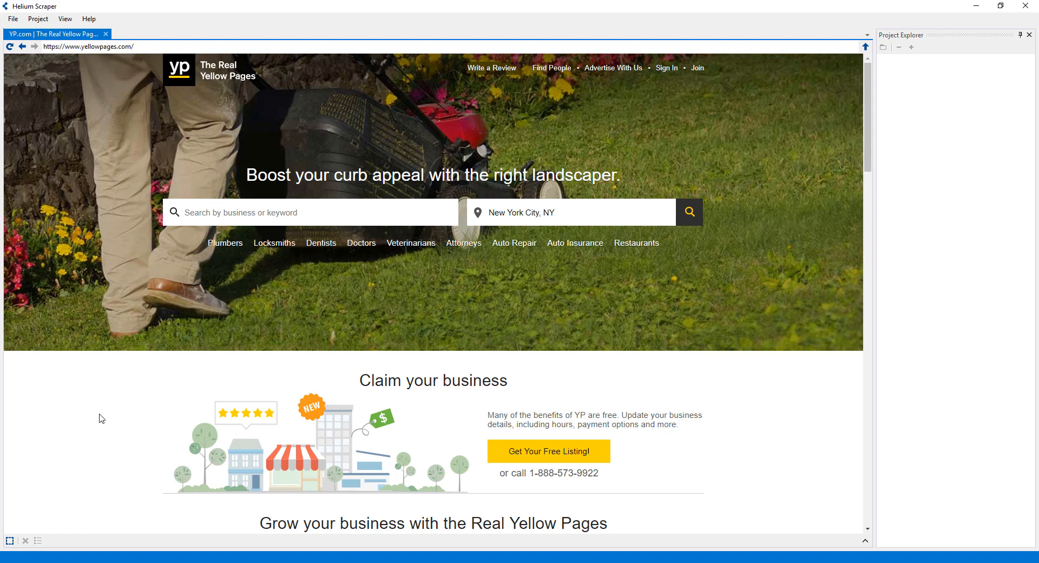
- Create a new Helium Scraper project named YellowPages from the File menu
{"action": "left_click", "coordinate": [10, 18]}
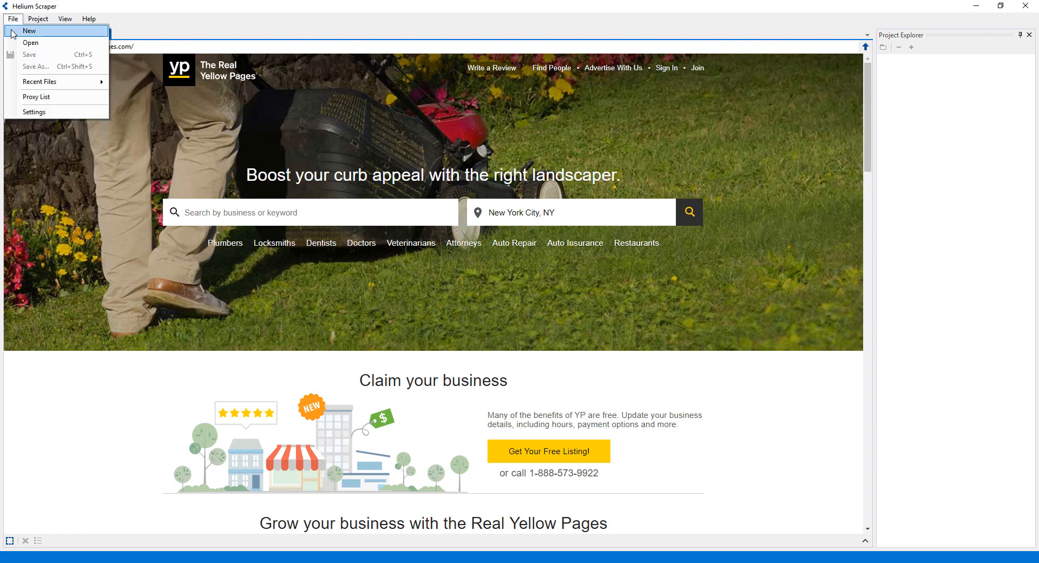
{"action": "left_click", "coordinate": [29, 30]}
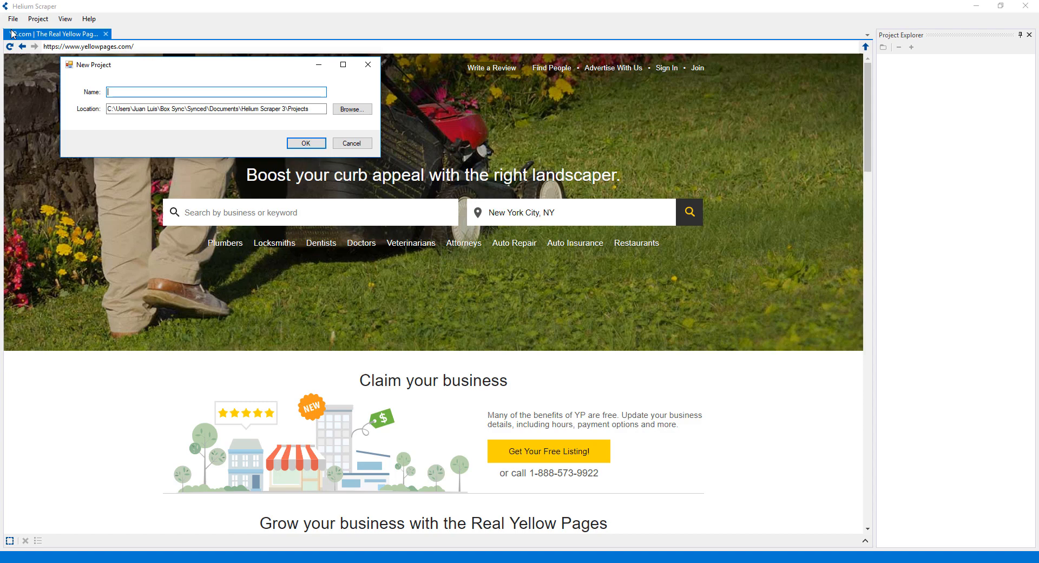
{"action": "type", "text": "YellowPage"}
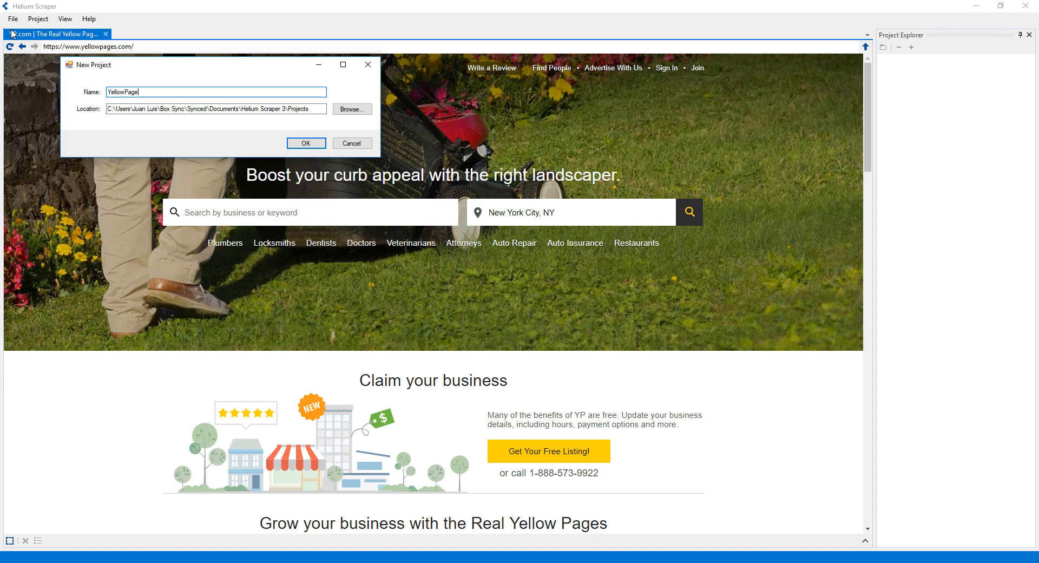
{"action": "left_click", "coordinate": [305, 143]}
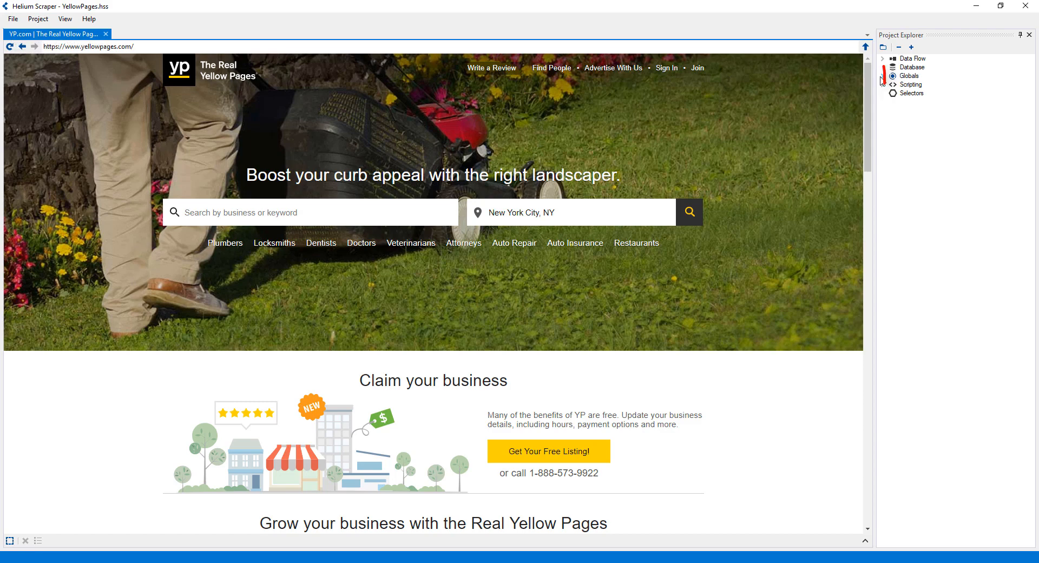
{"action": "left_click", "coordinate": [882, 75]}
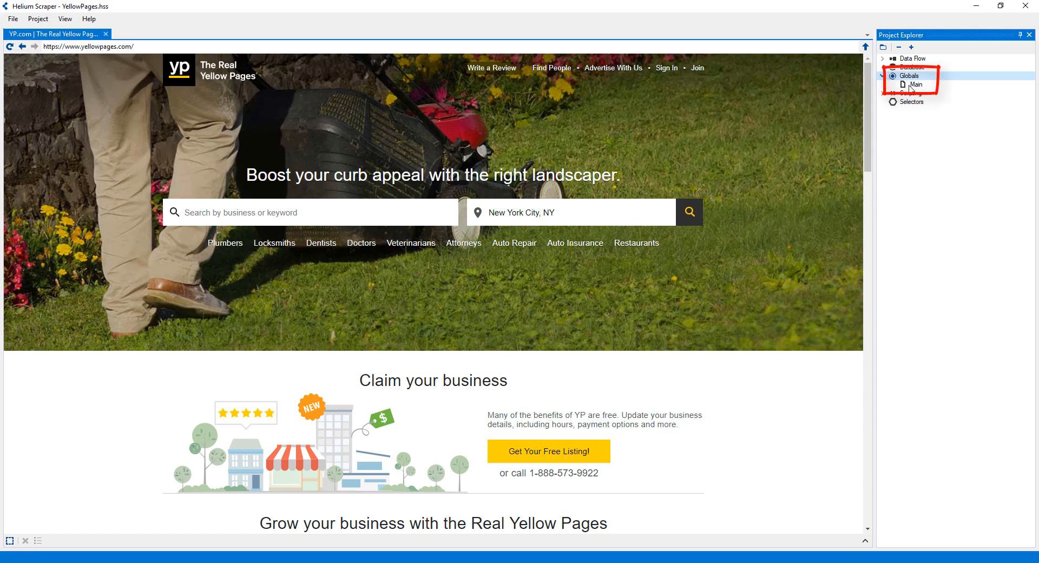
{"action": "double_click", "coordinate": [915, 84]}
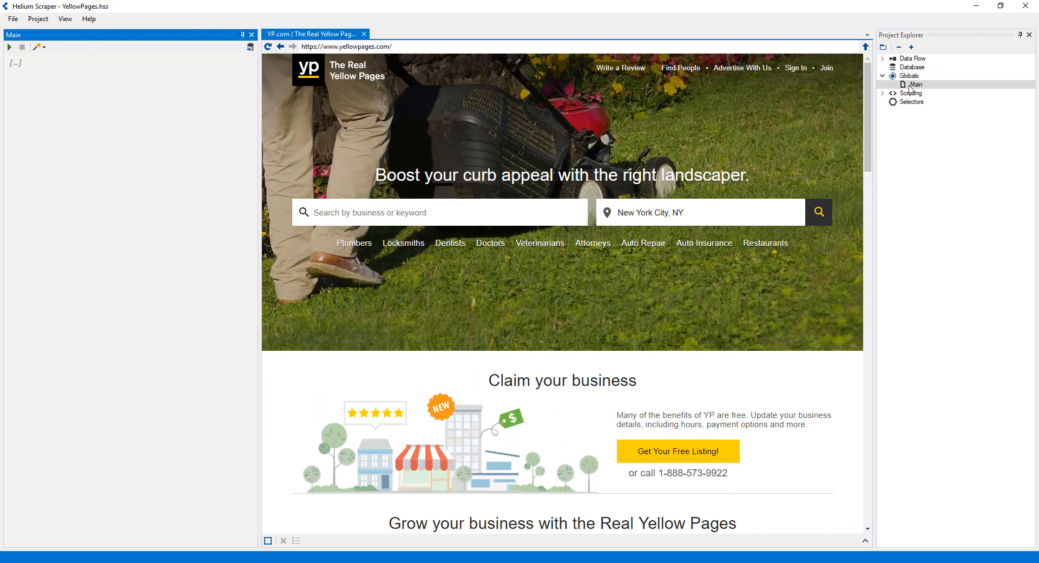
{"action": "left_click", "coordinate": [38, 47]}
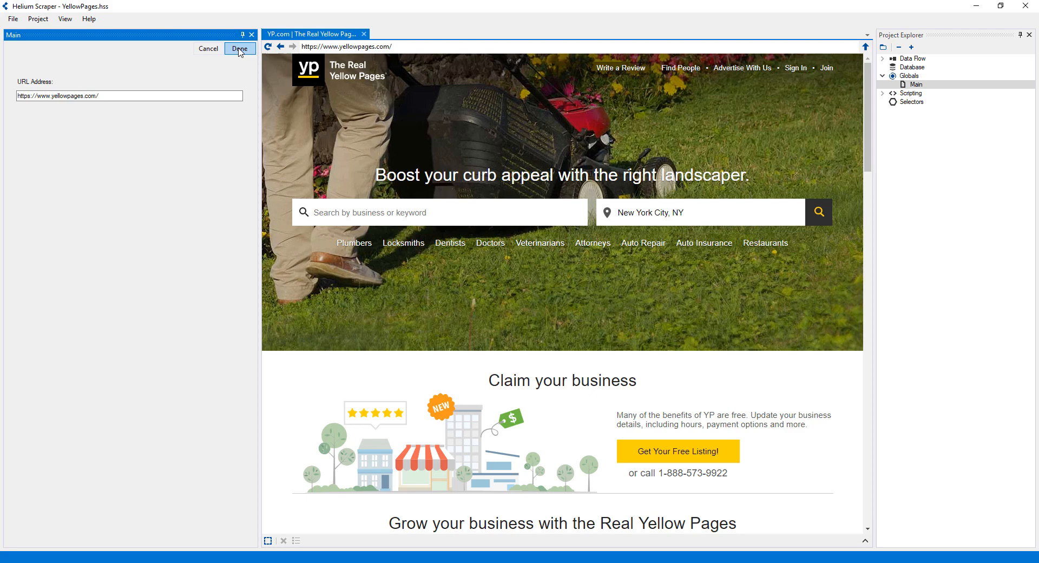
{"action": "left_click", "coordinate": [239, 48]}
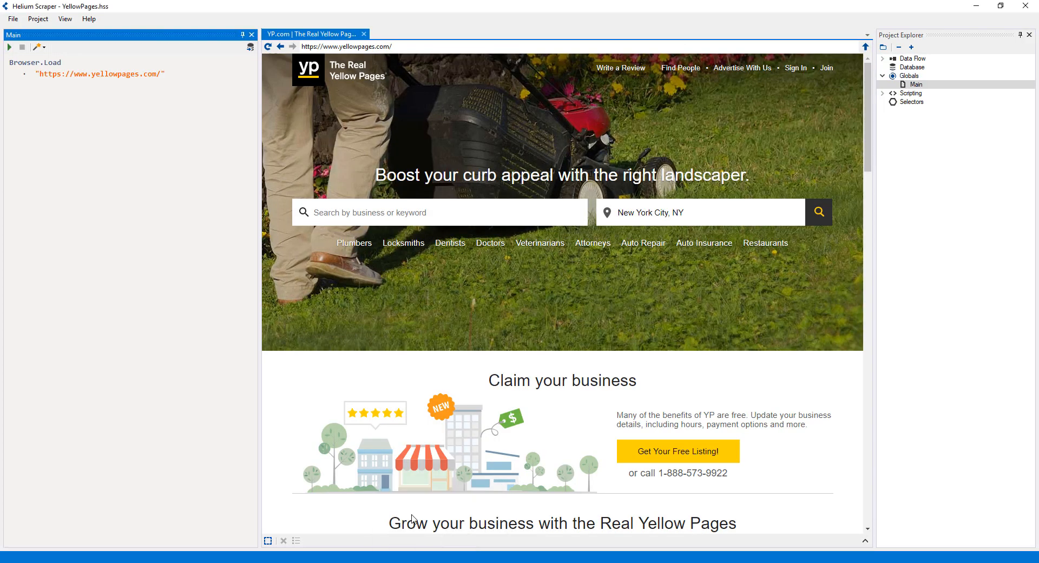
{"action": "left_click", "coordinate": [35, 47]}
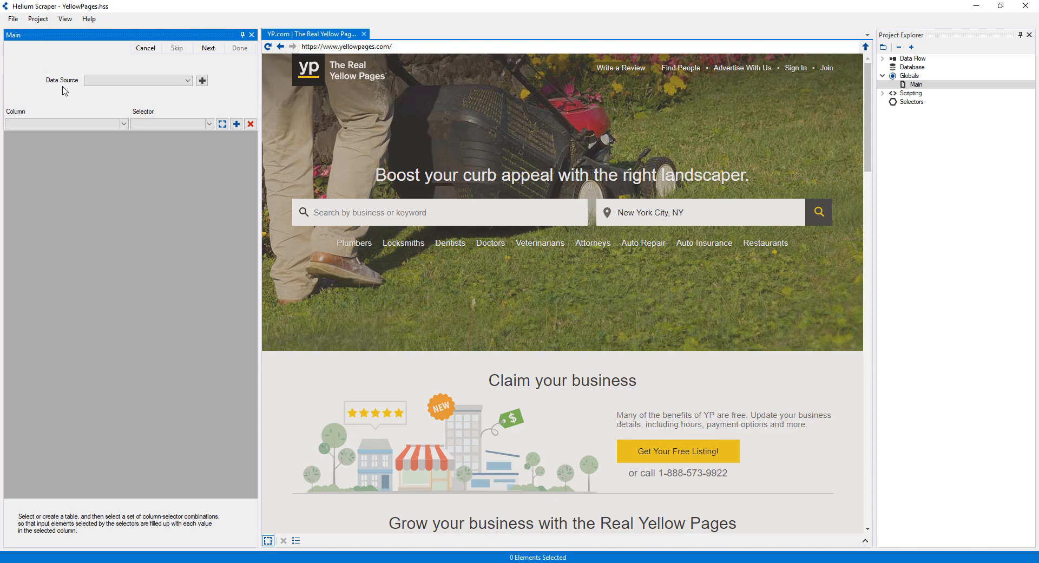
{"action": "mouse_move", "coordinate": [198, 95]}
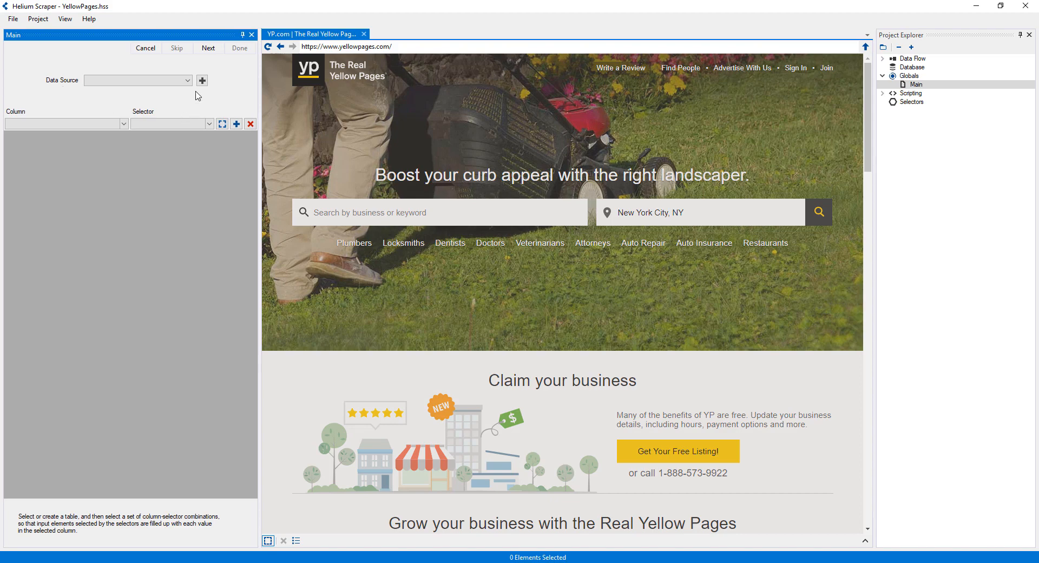
- Create a Terms table with a String column named term as the data source
{"action": "left_click", "coordinate": [202, 80]}
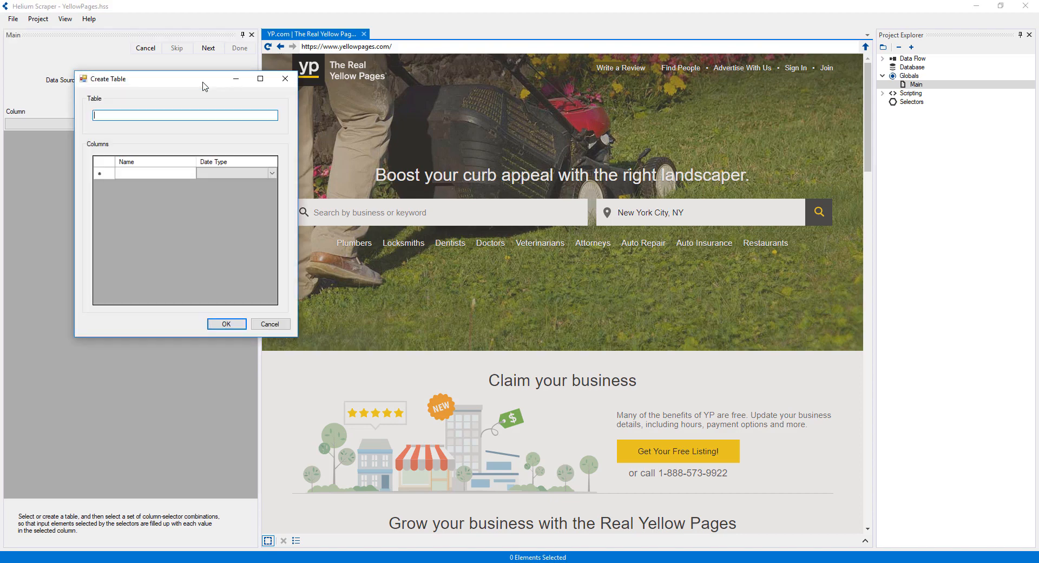
{"action": "type", "text": "Terms"}
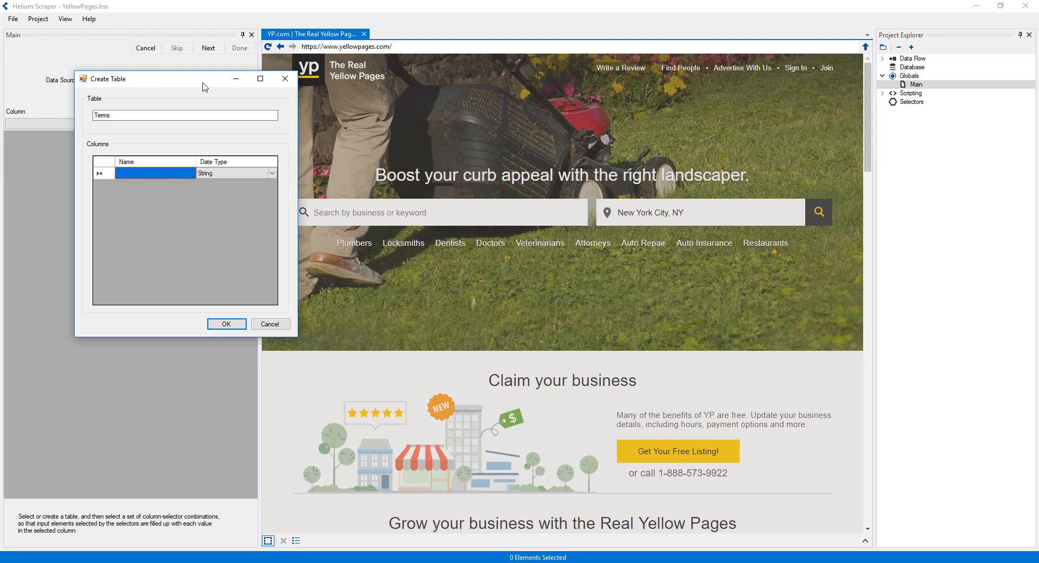
{"action": "type", "text": "term"}
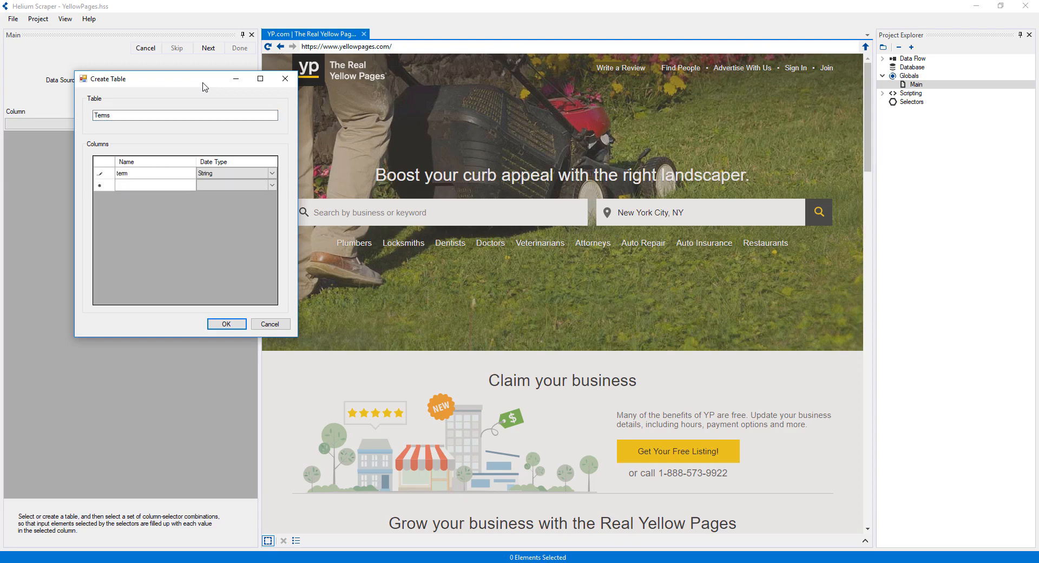
{"action": "left_click", "coordinate": [226, 323]}
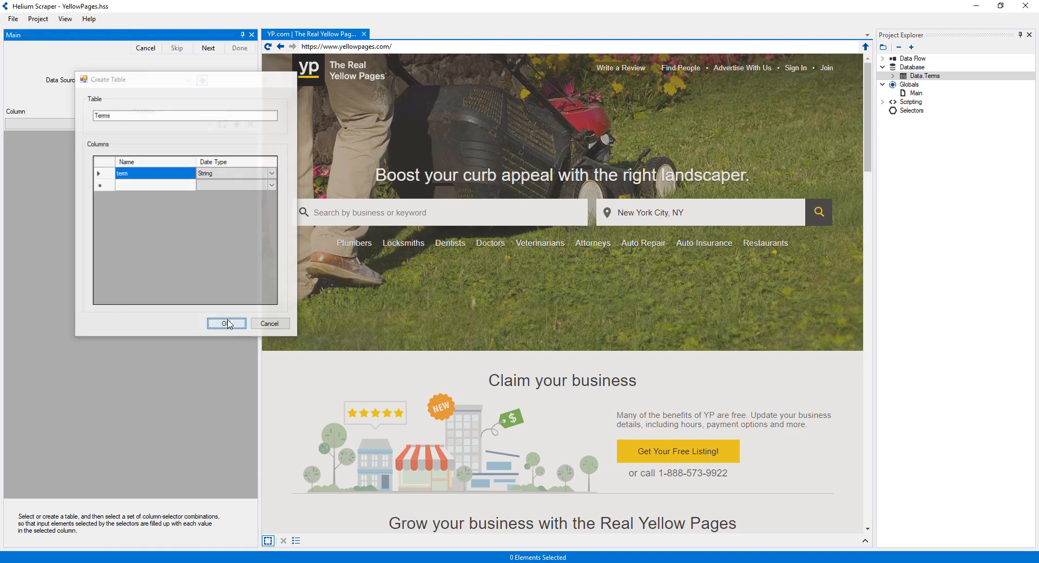
{"action": "left_click", "coordinate": [225, 323]}
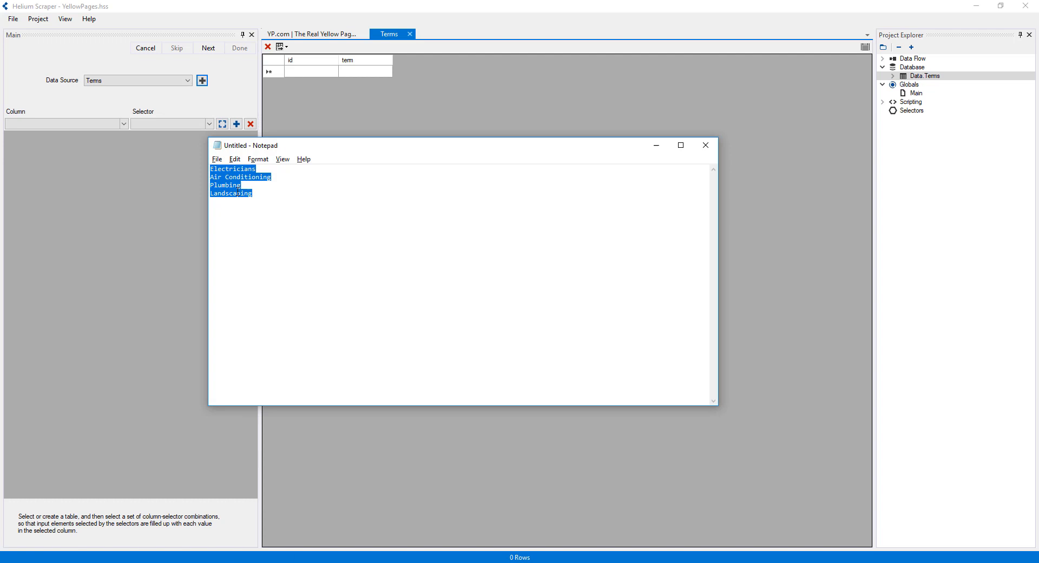
- Paste Electricians, Air Conditioning, Plumbing and Landscaping into the Terms table's term column
{"action": "right_click", "coordinate": [242, 193]}
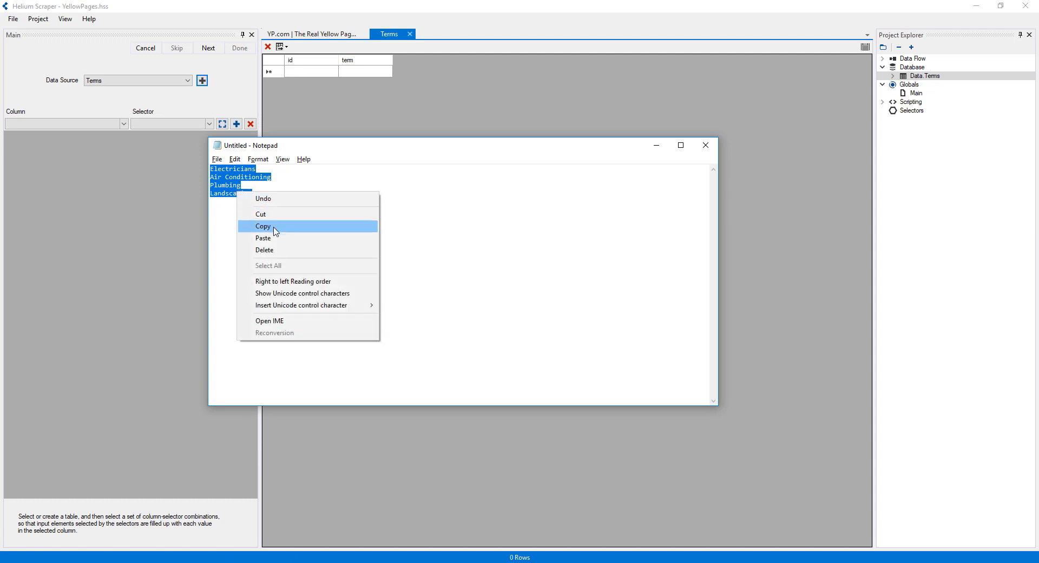
{"action": "left_click", "coordinate": [263, 226]}
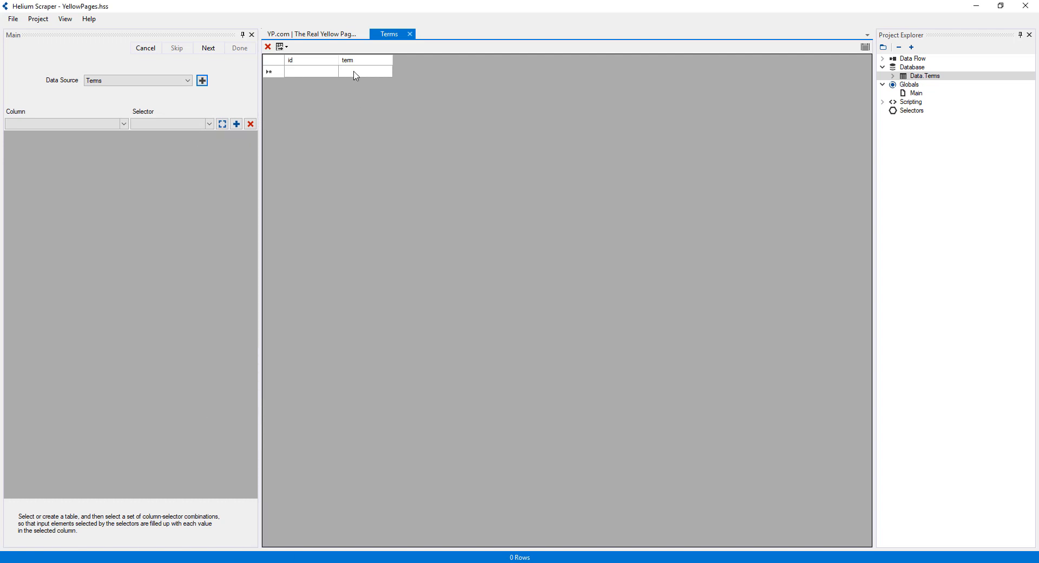
{"action": "right_click", "coordinate": [356, 71]}
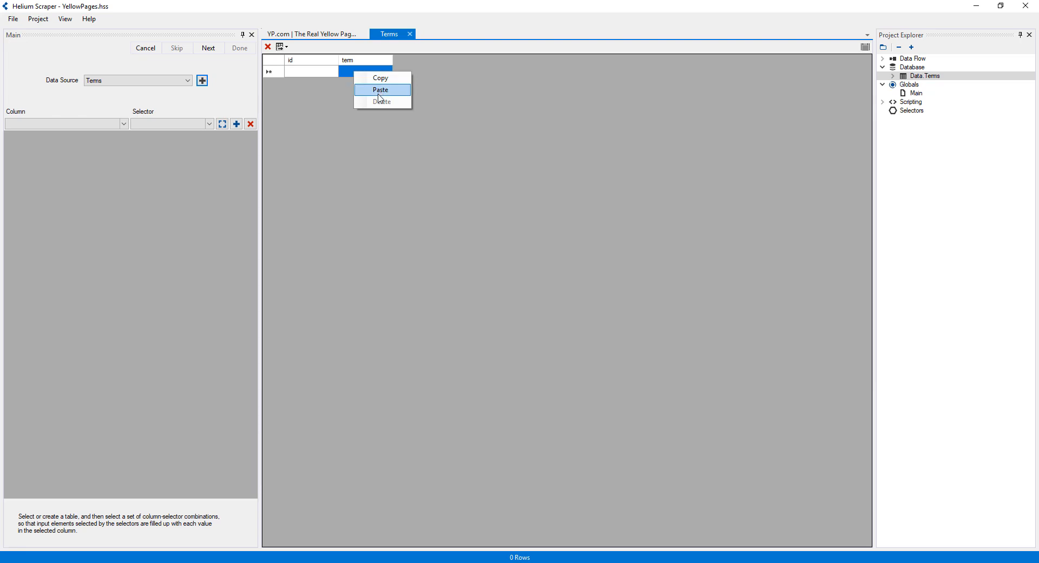
{"action": "left_click", "coordinate": [381, 90]}
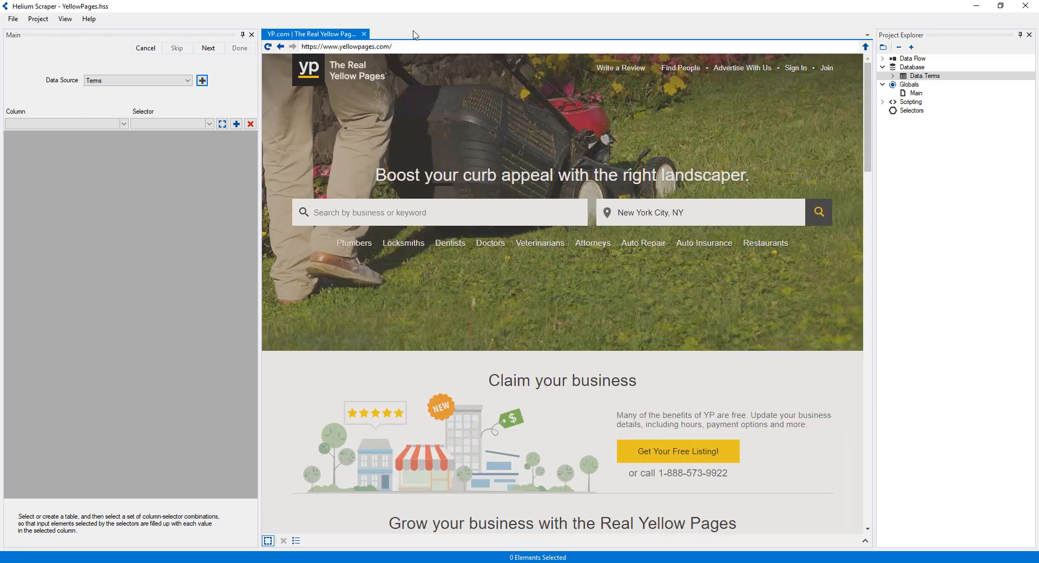
- Fill each term into the page's search box through a new SearchBox selector
{"action": "left_click", "coordinate": [62, 124]}
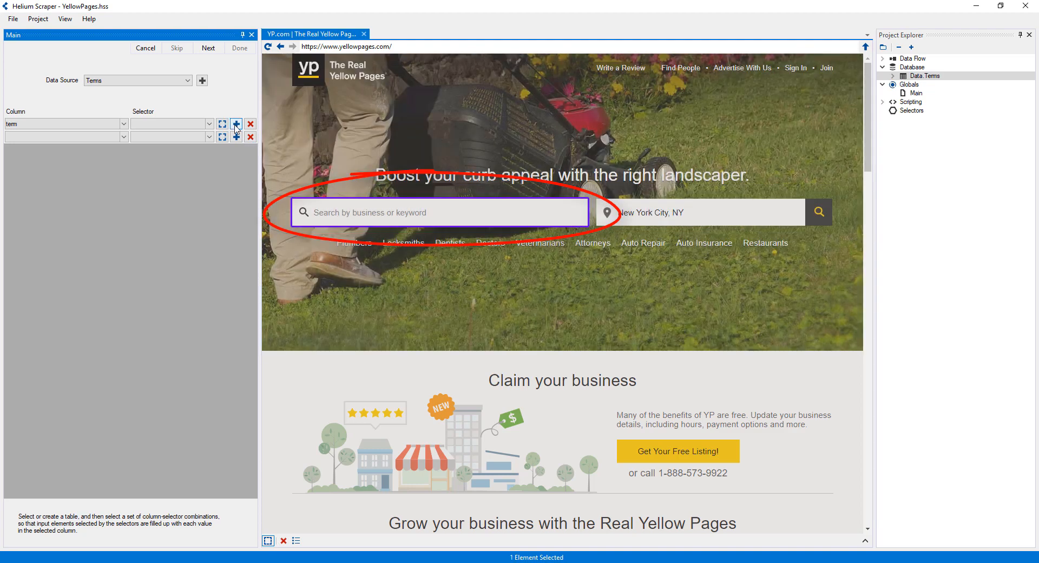
{"action": "left_click", "coordinate": [236, 124]}
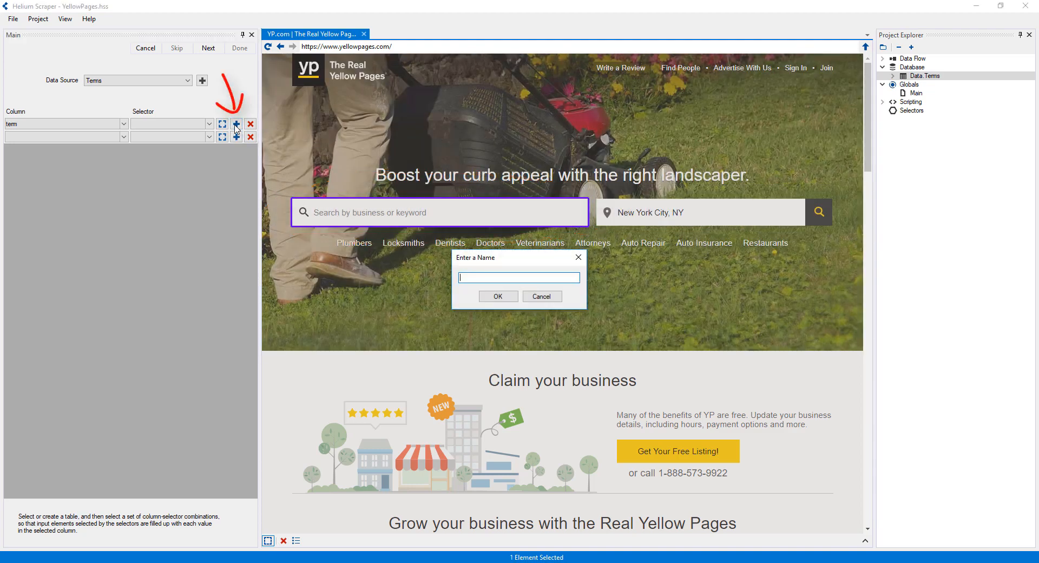
{"action": "type", "text": "SearchBox"}
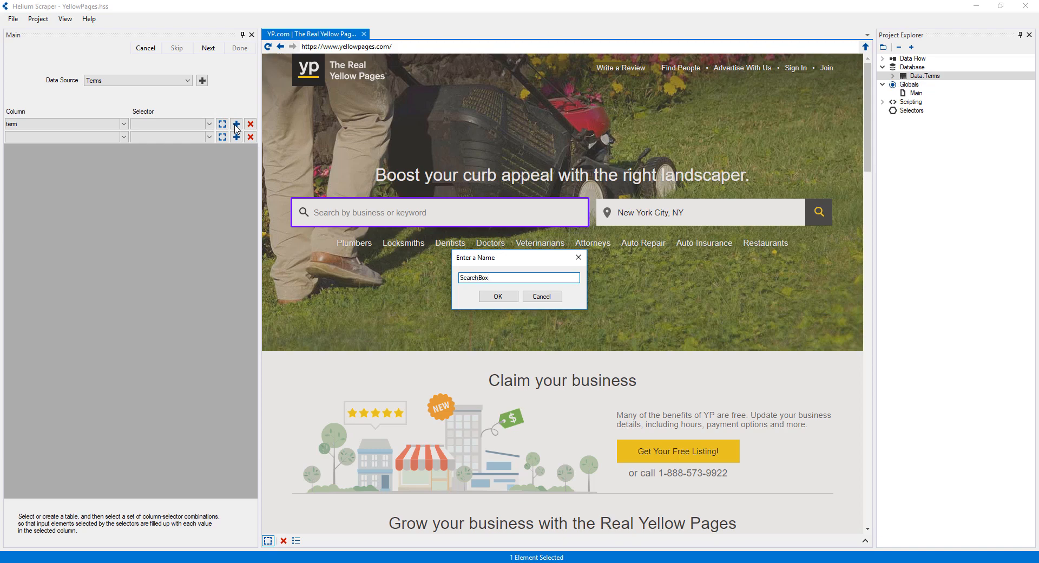
{"action": "left_click", "coordinate": [497, 296]}
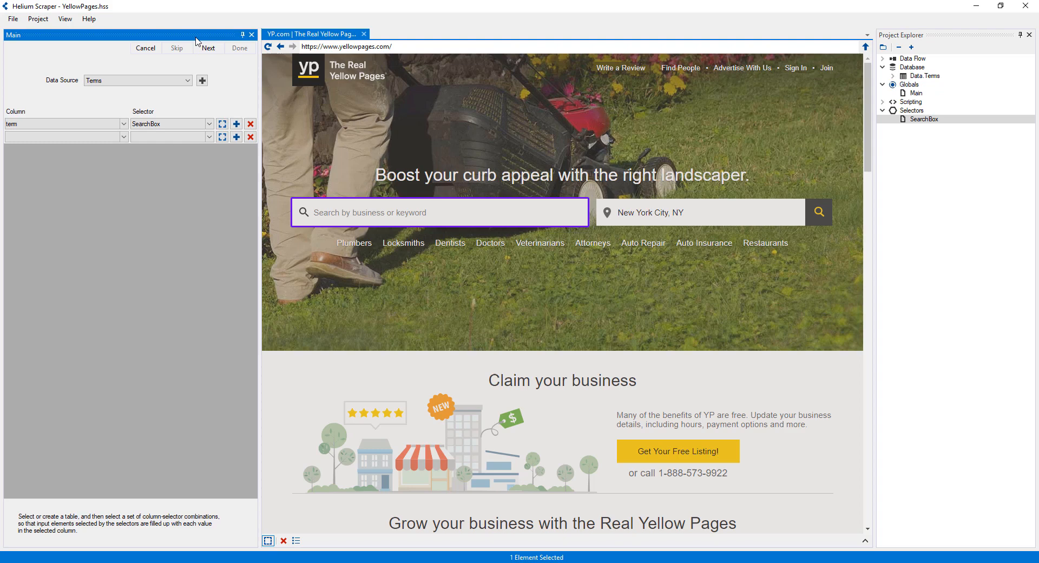
{"action": "left_click", "coordinate": [208, 47]}
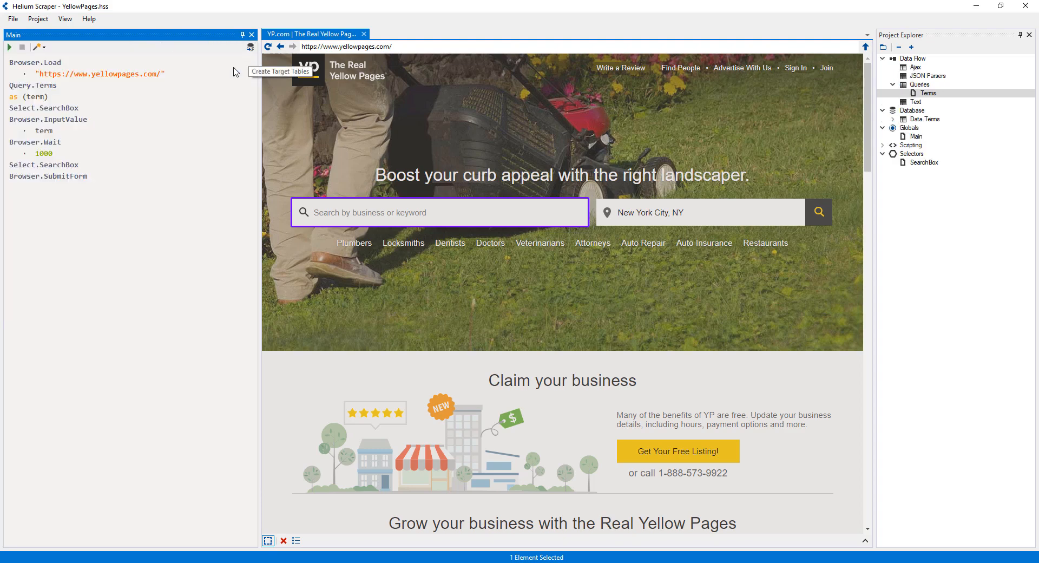
{"action": "mouse_move", "coordinate": [199, 167]}
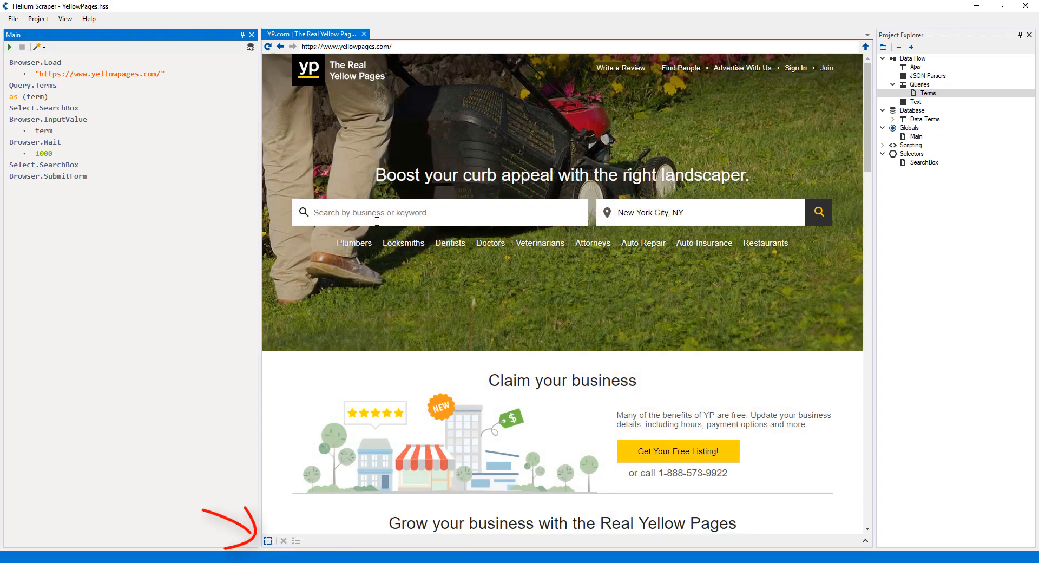
- Search Yellow Pages for Air Conditioning using the site's suggestion
{"action": "type", "text": "air co"}
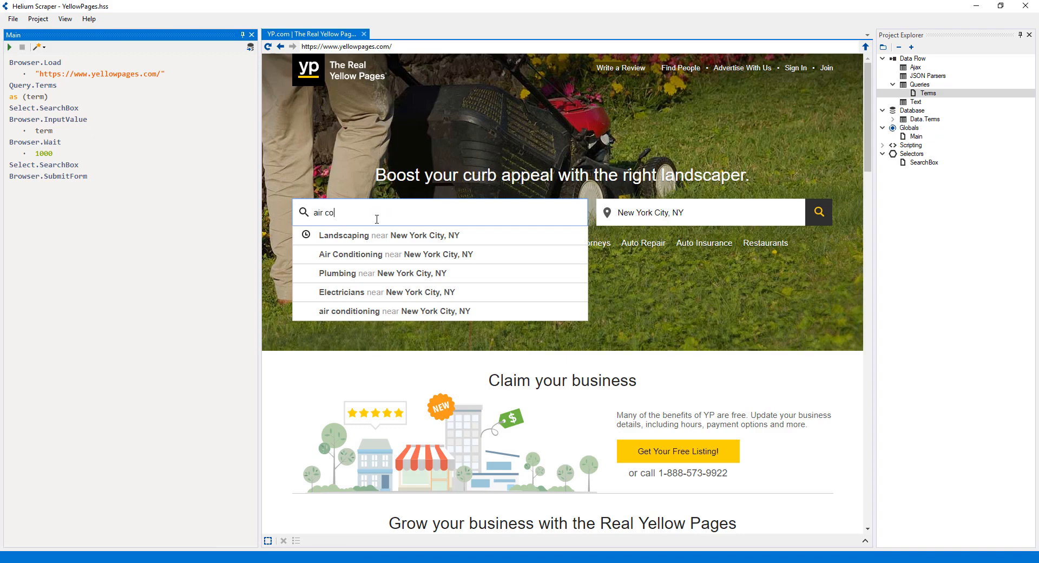
{"action": "left_click", "coordinate": [349, 311]}
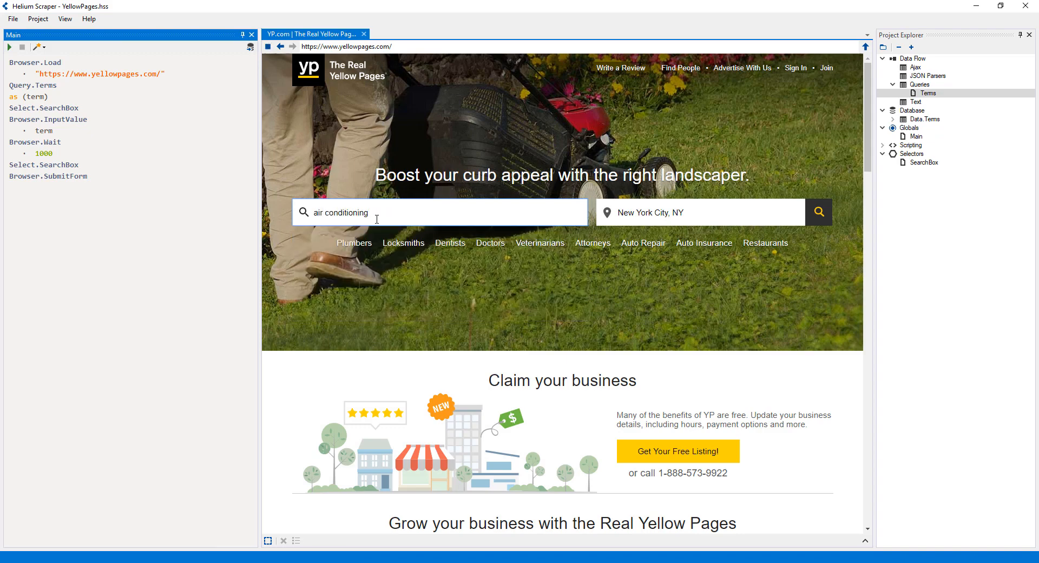
{"action": "left_click", "coordinate": [819, 212]}
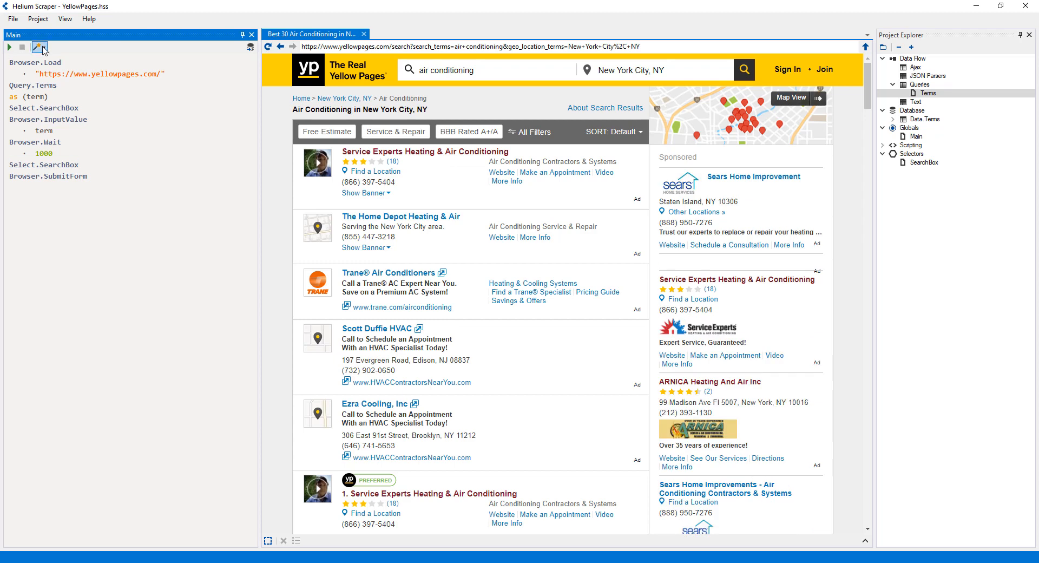
- Add a TurnPages action using a new NextButton selector, limited to 5 pages
{"action": "left_click", "coordinate": [30, 35]}
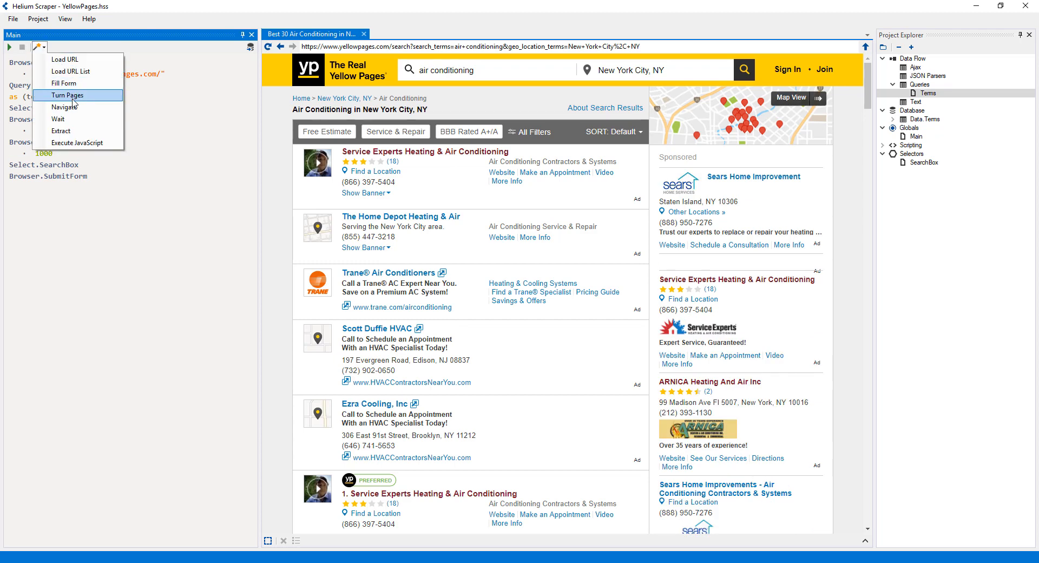
{"action": "left_click", "coordinate": [67, 95]}
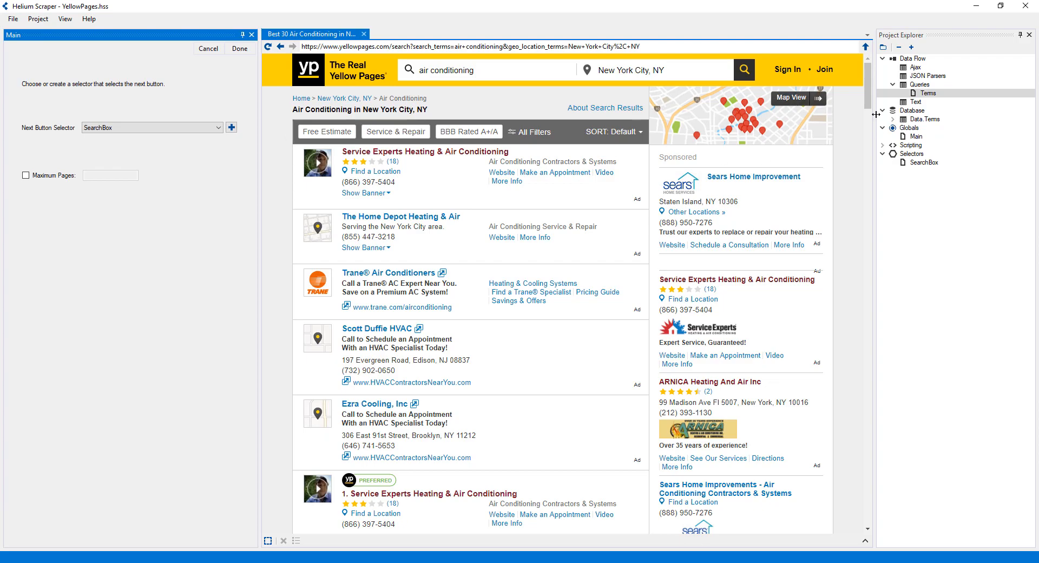
{"action": "scroll", "scroll_direction": "down", "scroll_amount": 3}
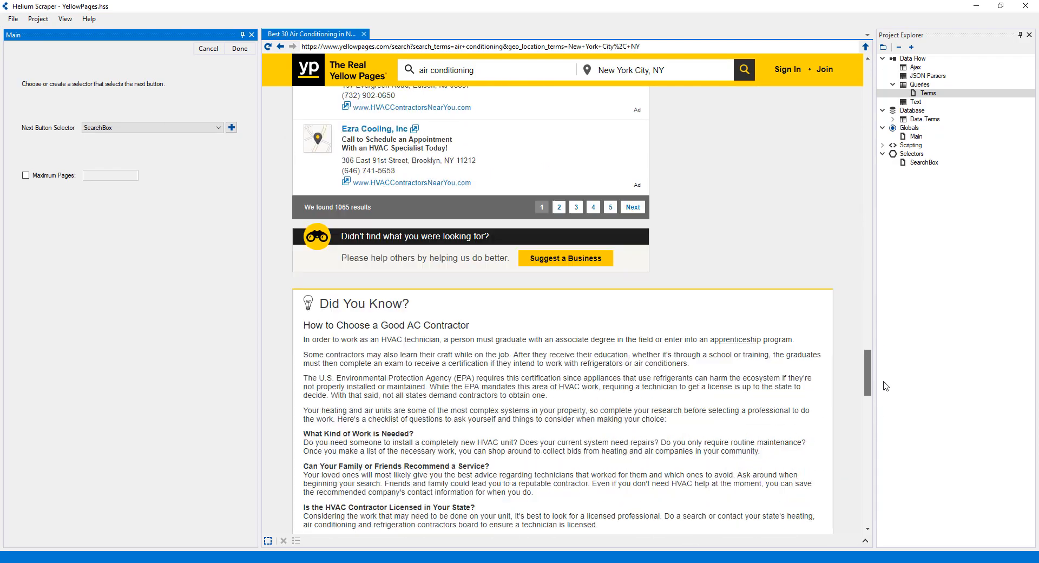
{"action": "scroll", "scroll_direction": "down", "scroll_amount": 3}
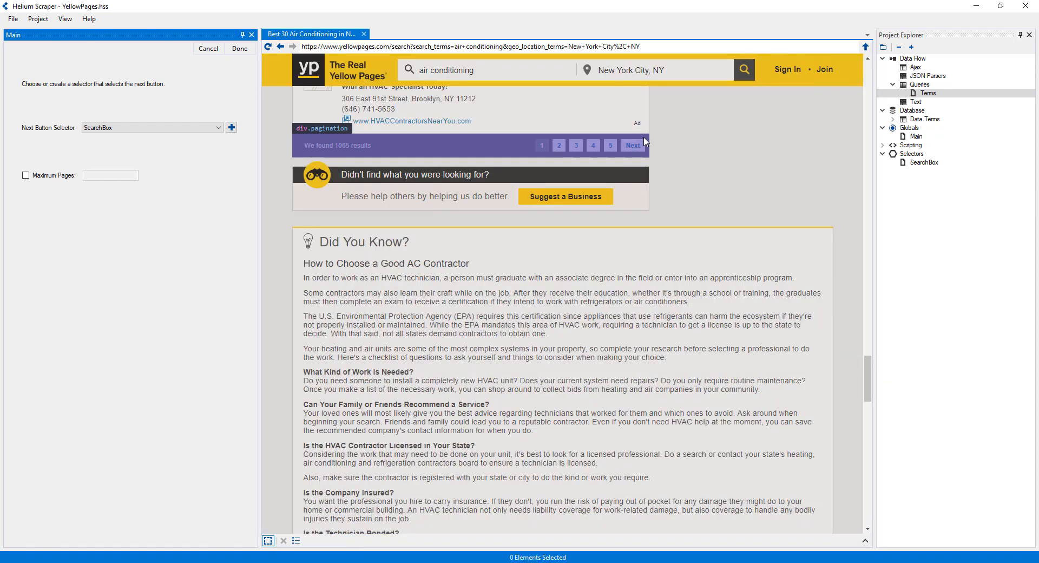
{"action": "left_click", "coordinate": [632, 145]}
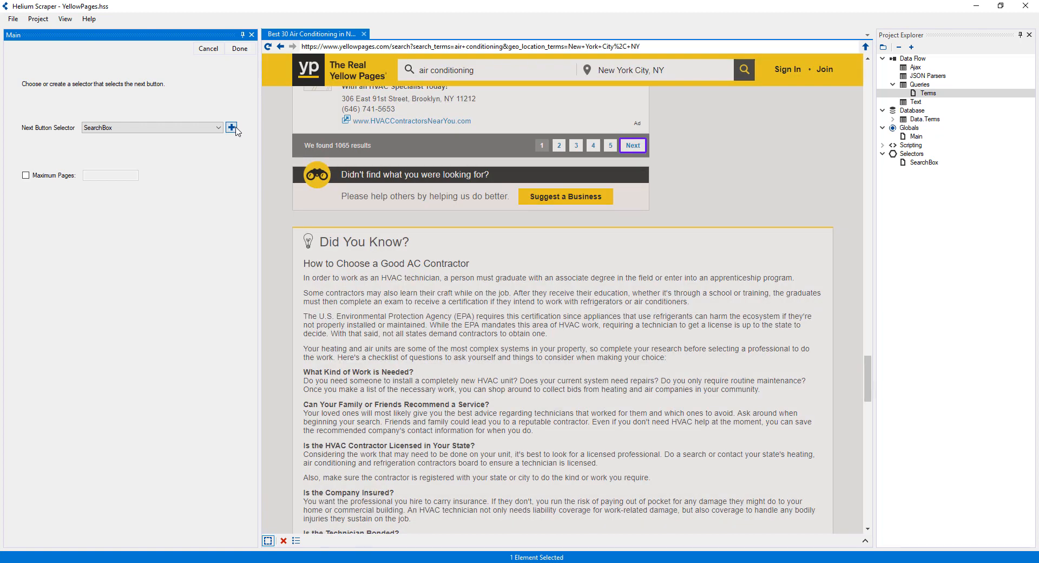
{"action": "left_click", "coordinate": [232, 128]}
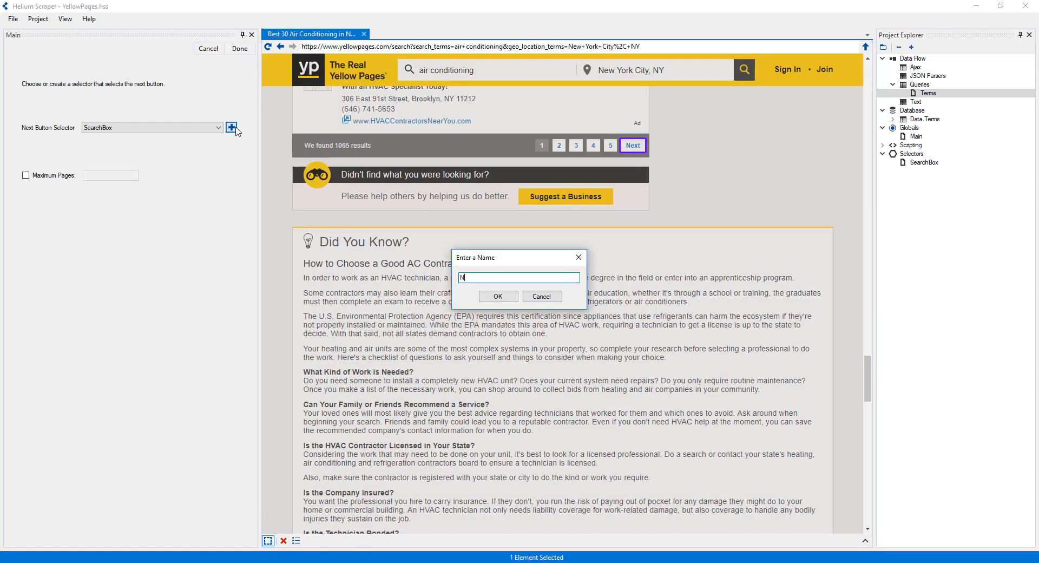
{"action": "type", "text": "extButton"}
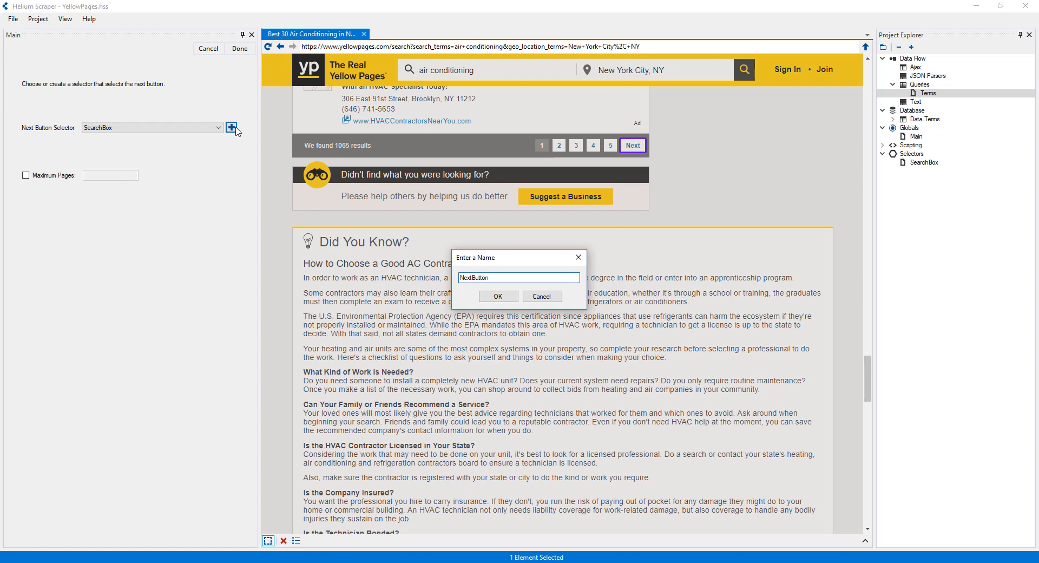
{"action": "left_click", "coordinate": [498, 296]}
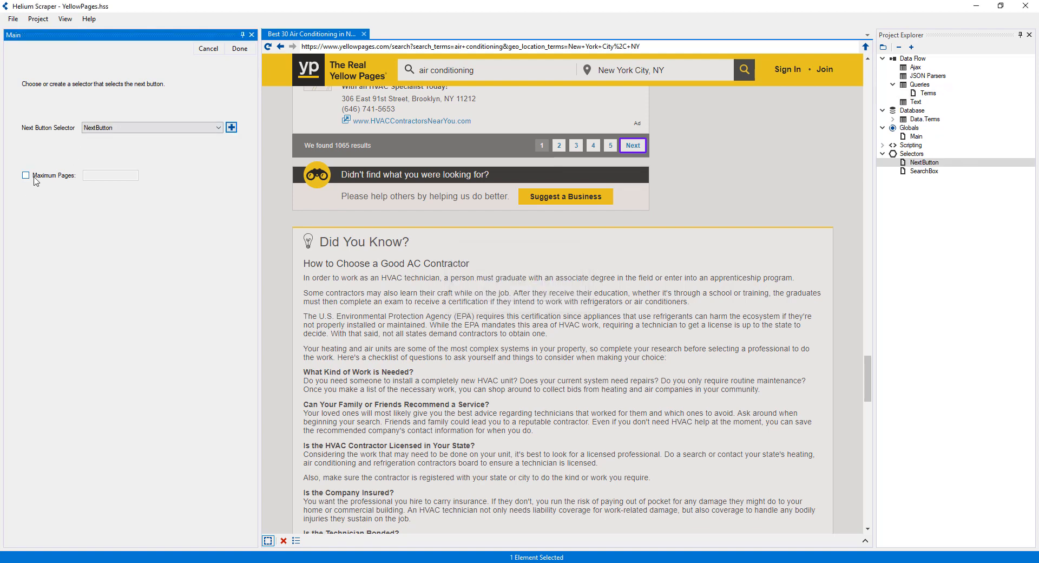
{"action": "left_click", "coordinate": [26, 175]}
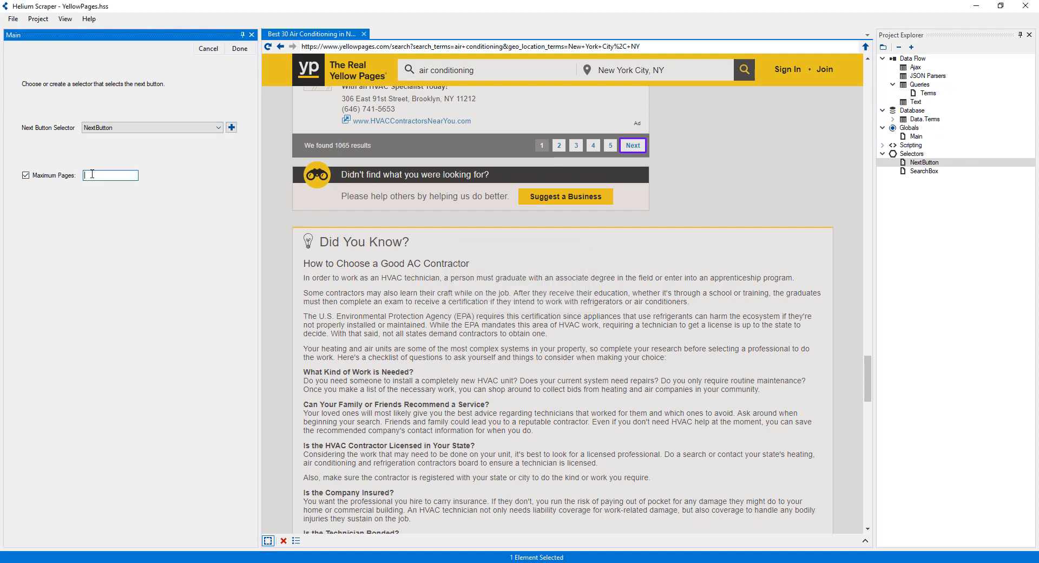
{"action": "type", "text": "5"}
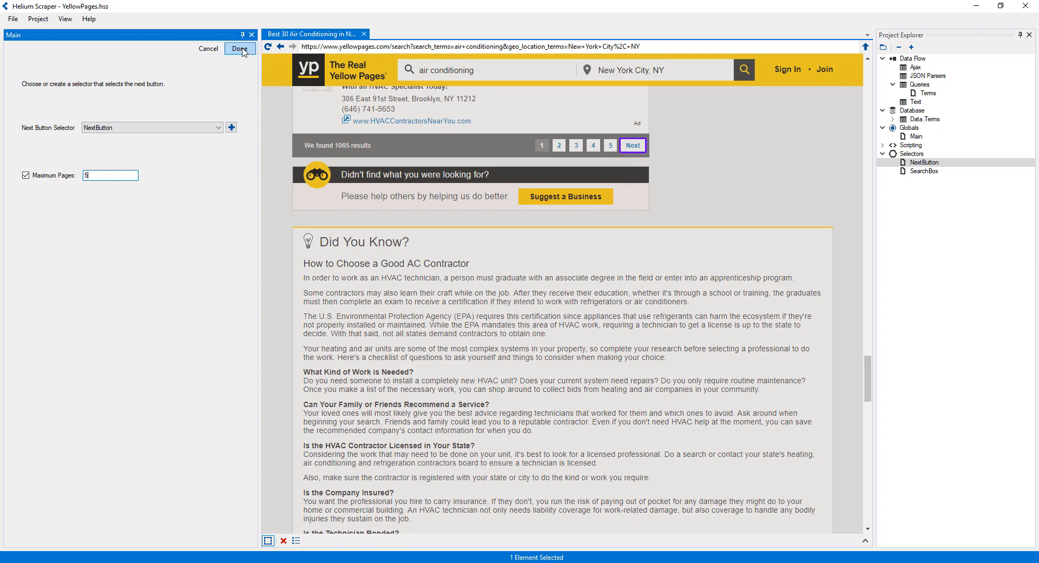
{"action": "left_click", "coordinate": [238, 48]}
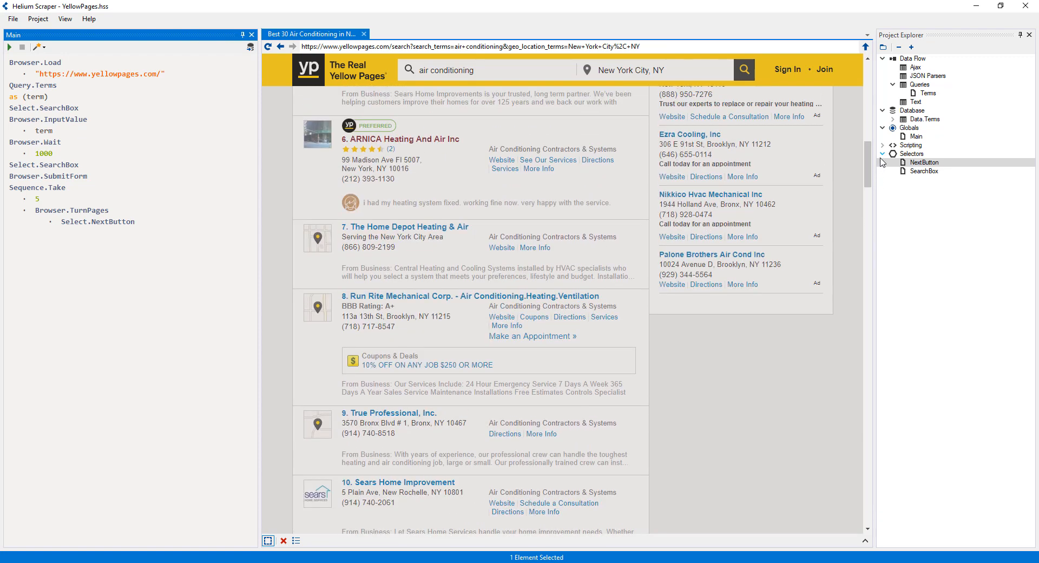
- Start a List extraction and confirm the 30 detected business listings
{"action": "left_click", "coordinate": [38, 46]}
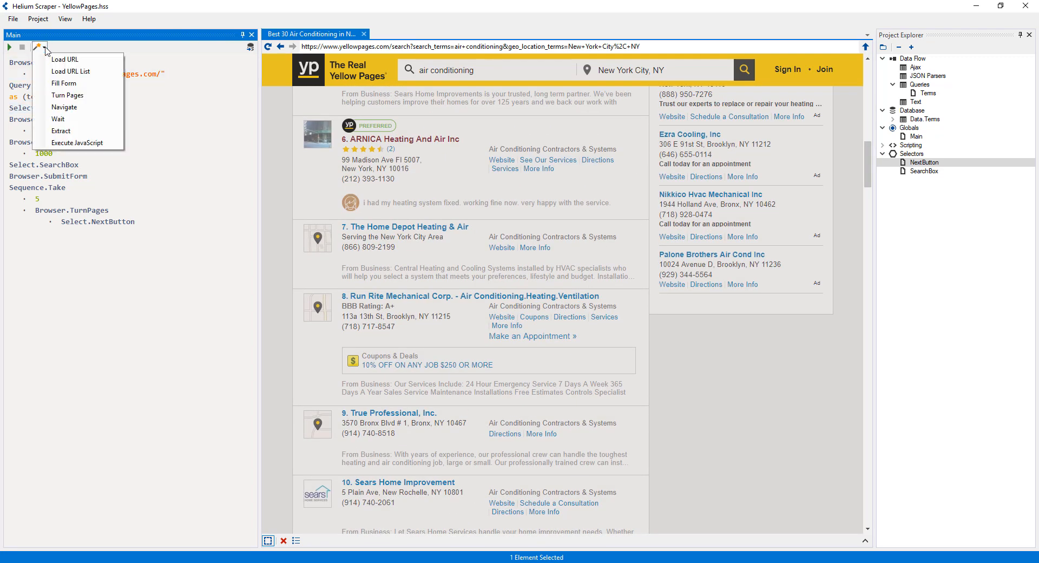
{"action": "left_click", "coordinate": [61, 130]}
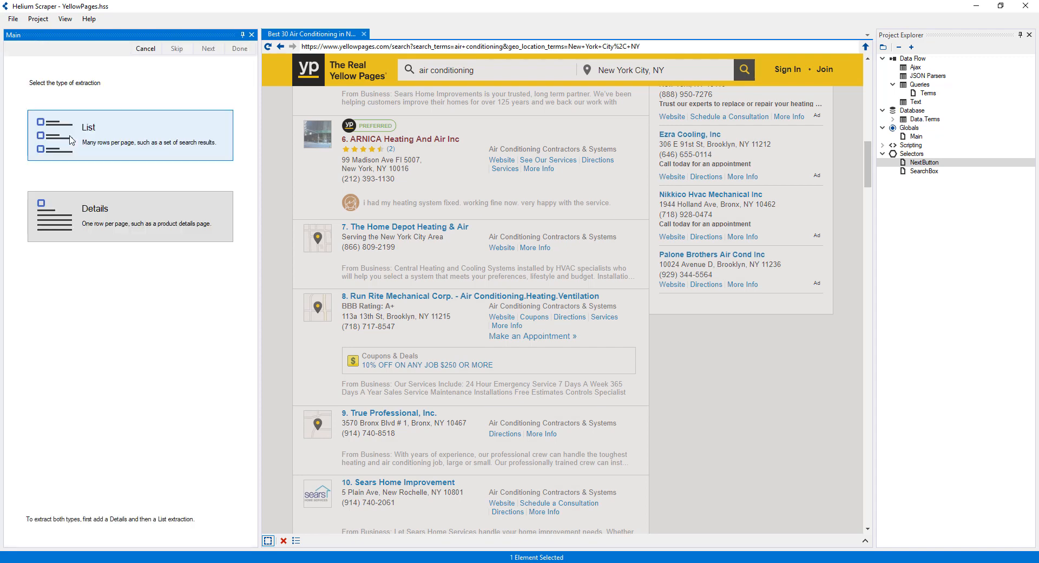
{"action": "left_click", "coordinate": [73, 138]}
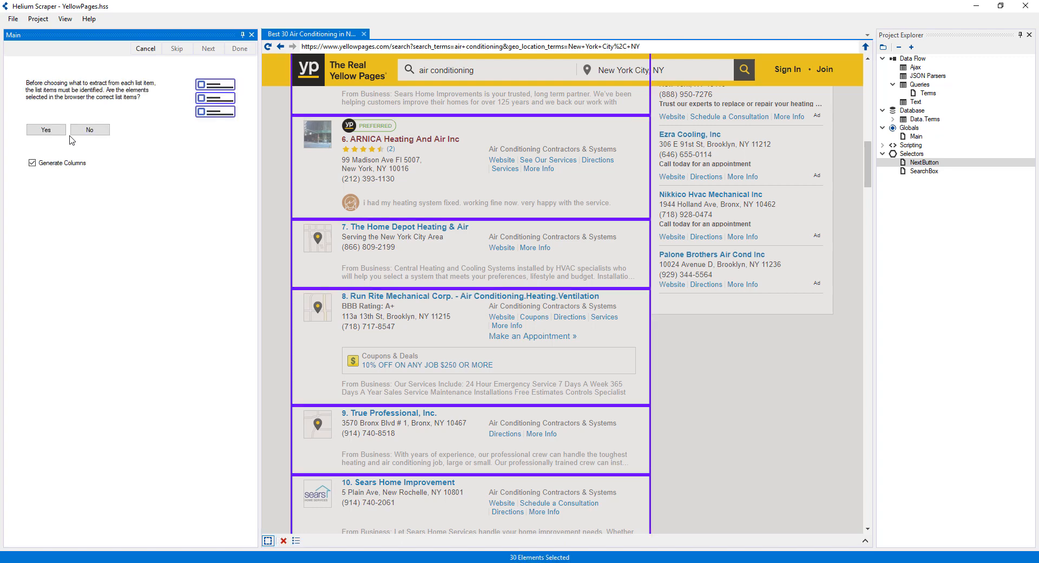
{"action": "left_click", "coordinate": [46, 129]}
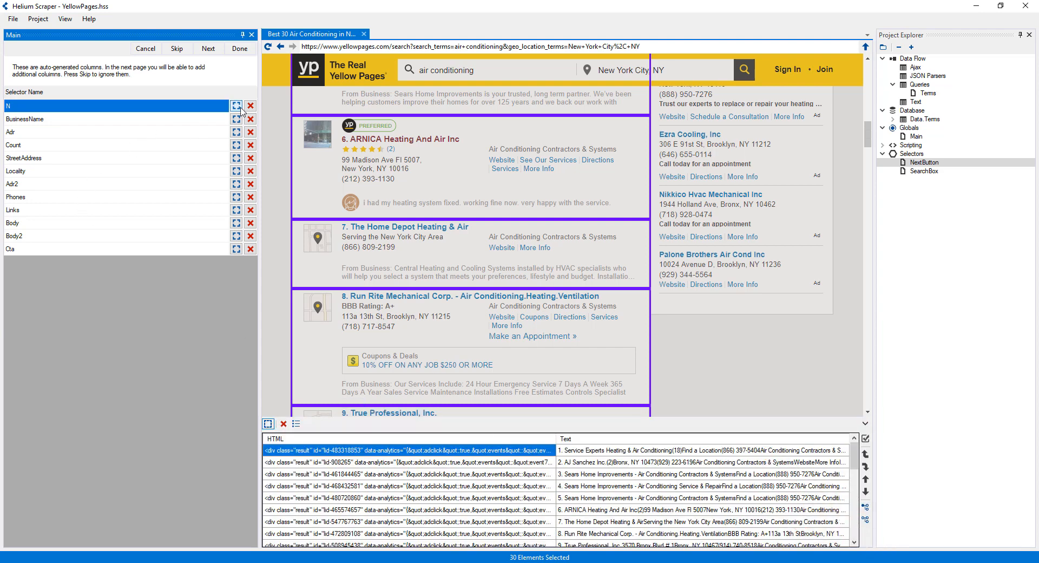
- Preview the auto-generated columns and delete unneeded ones such as N and Links
{"action": "left_click", "coordinate": [235, 106]}
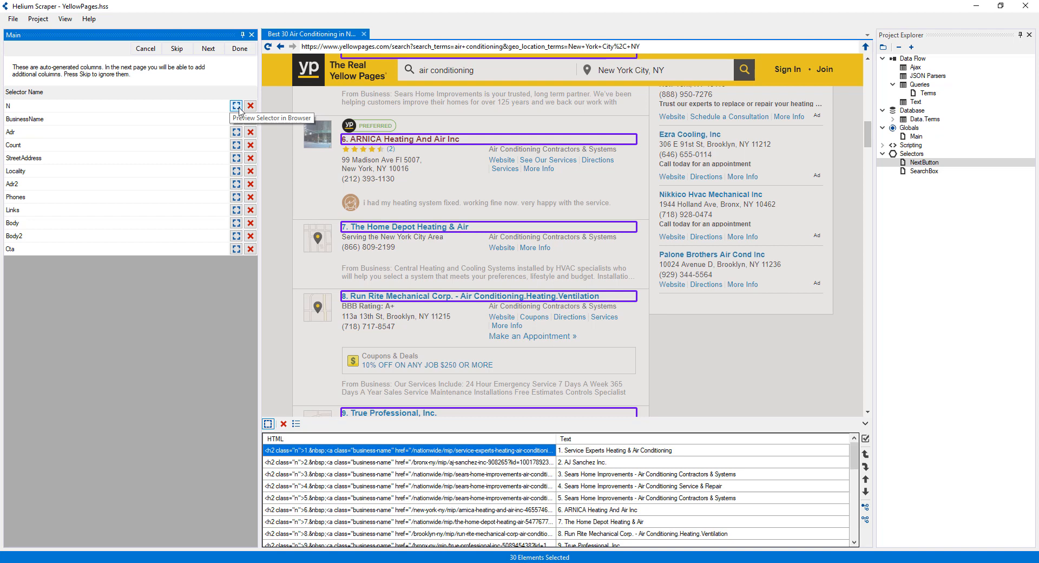
{"action": "left_click", "coordinate": [250, 105]}
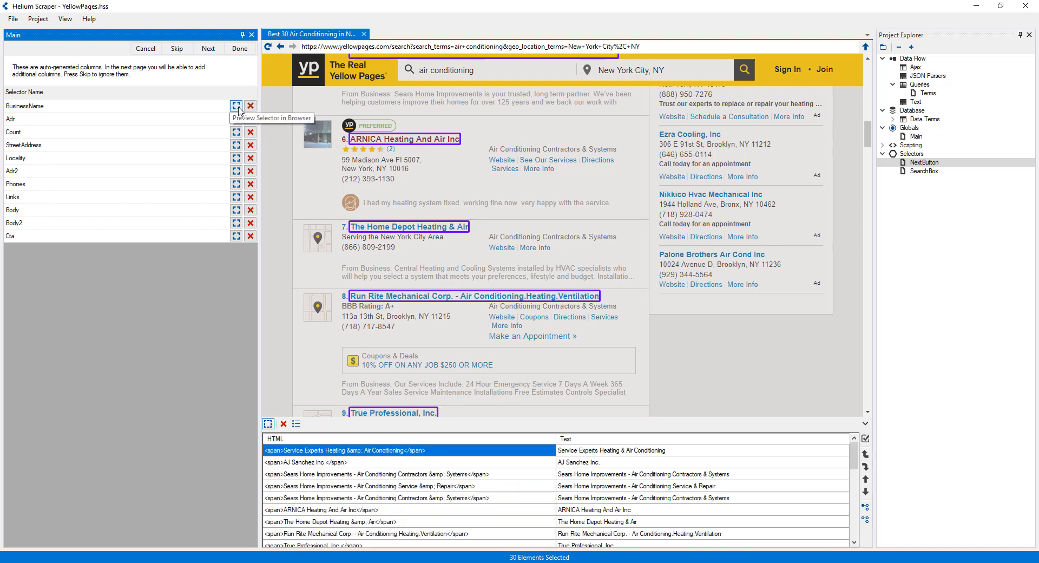
{"action": "left_click", "coordinate": [235, 118]}
{"action": "type", "text": "dress"}
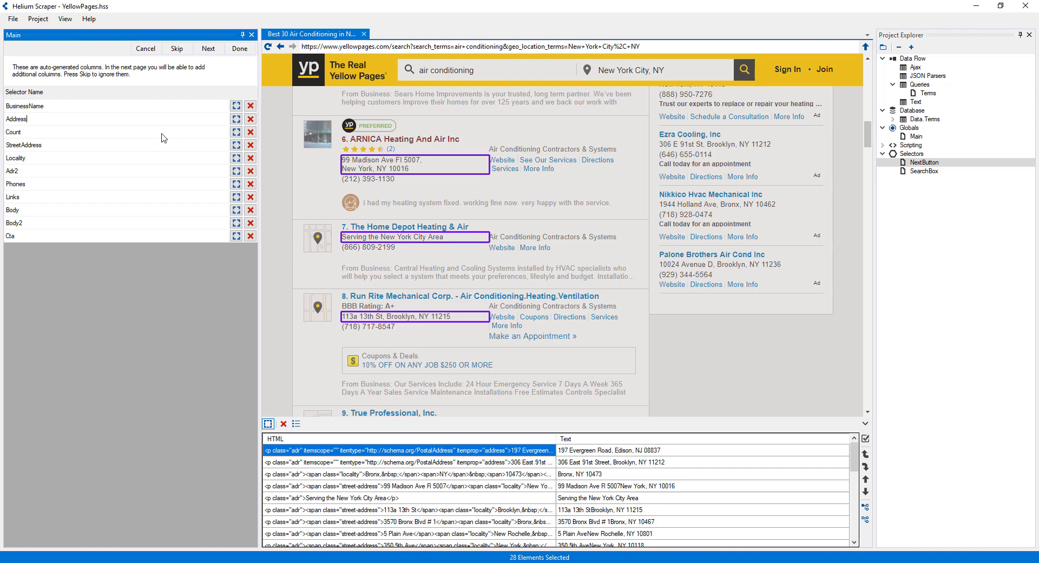
{"action": "mouse_move", "coordinate": [235, 132]}
{"action": "type", "text": "Review"}
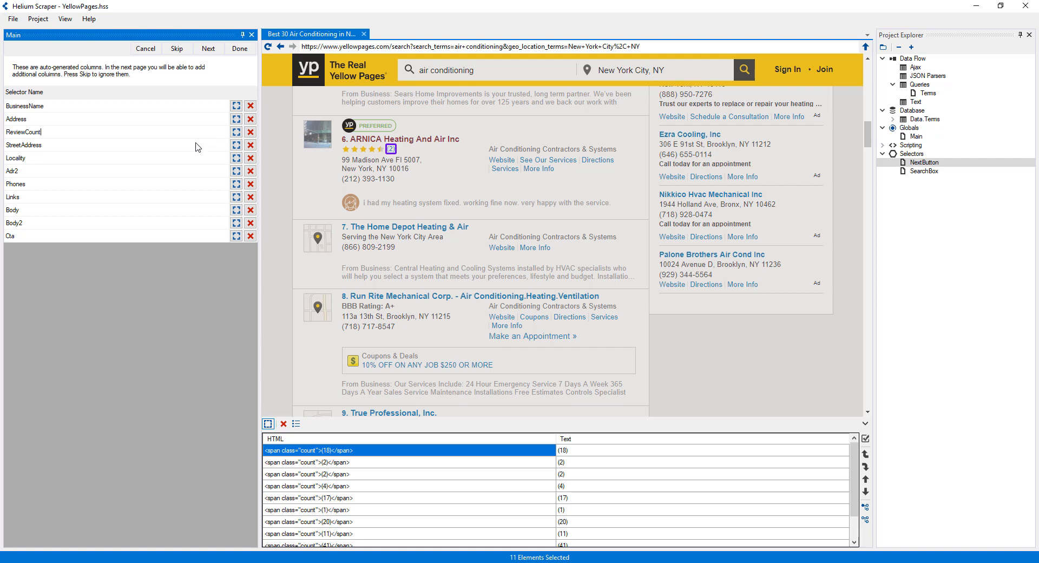
{"action": "left_click", "coordinate": [236, 158]}
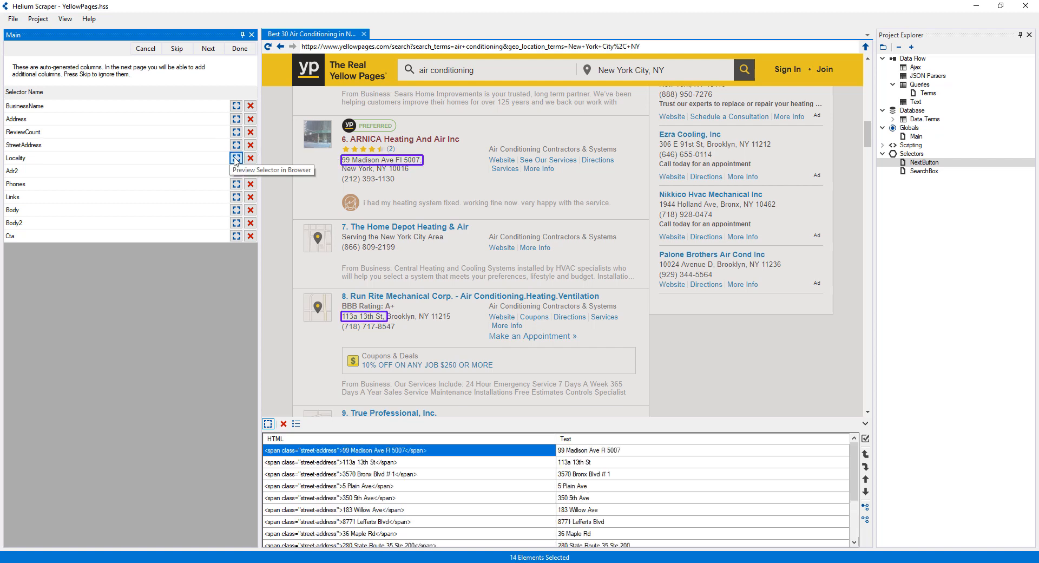
{"action": "left_click", "coordinate": [236, 158]}
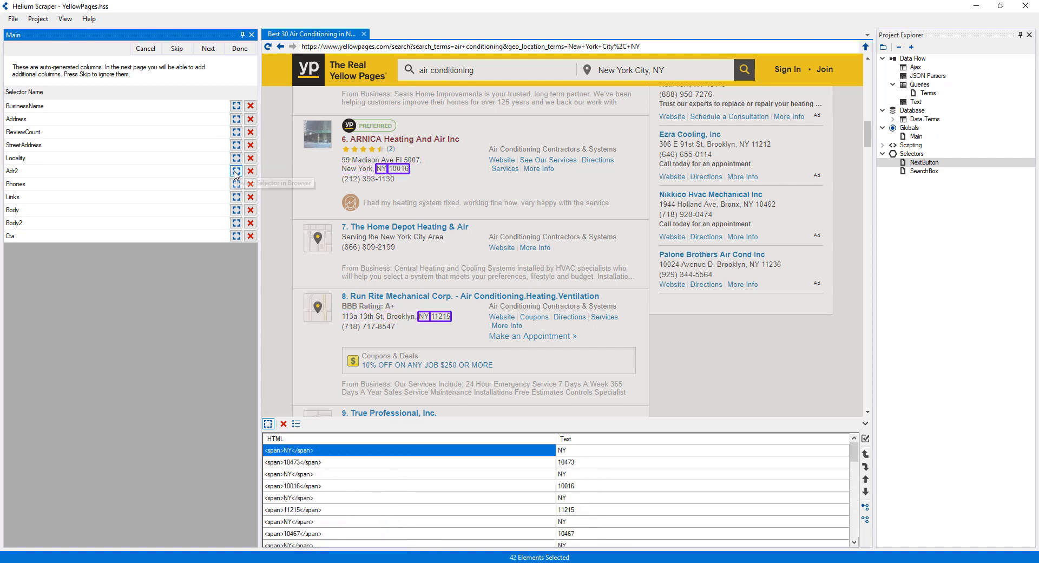
{"action": "mouse_move", "coordinate": [237, 173]}
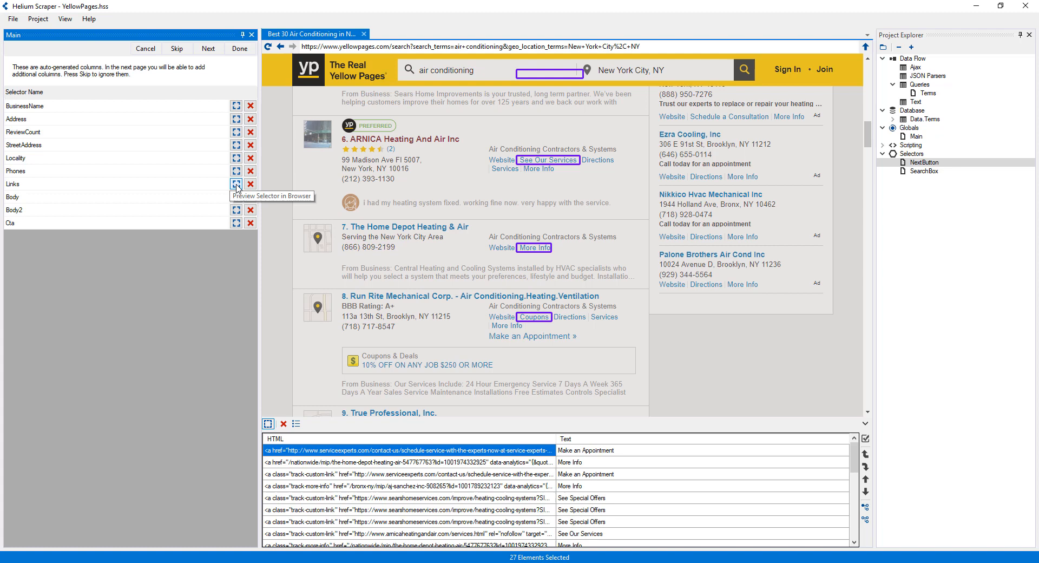
{"action": "left_click", "coordinate": [250, 183]}
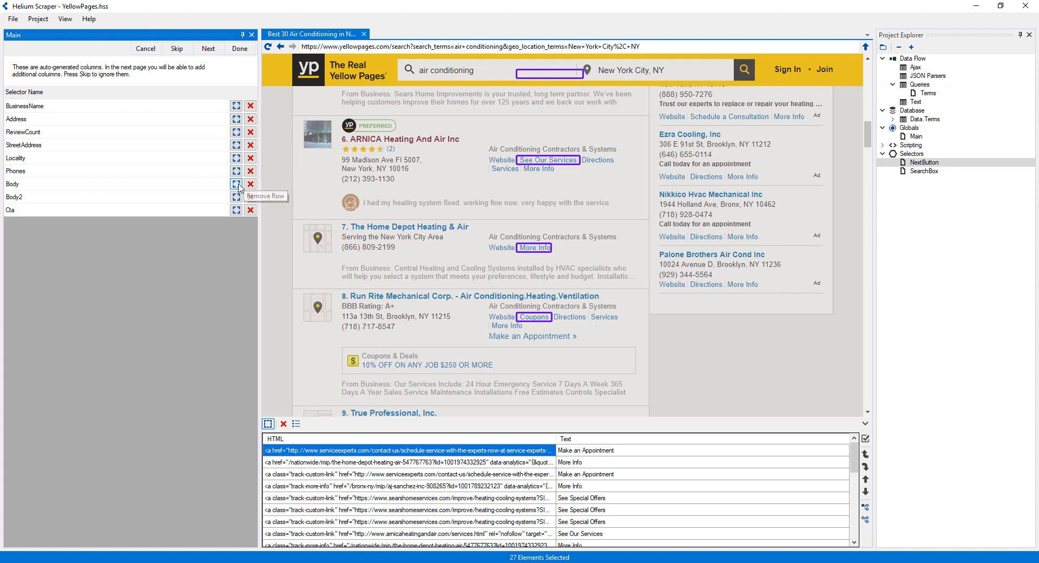
{"action": "left_click", "coordinate": [235, 196]}
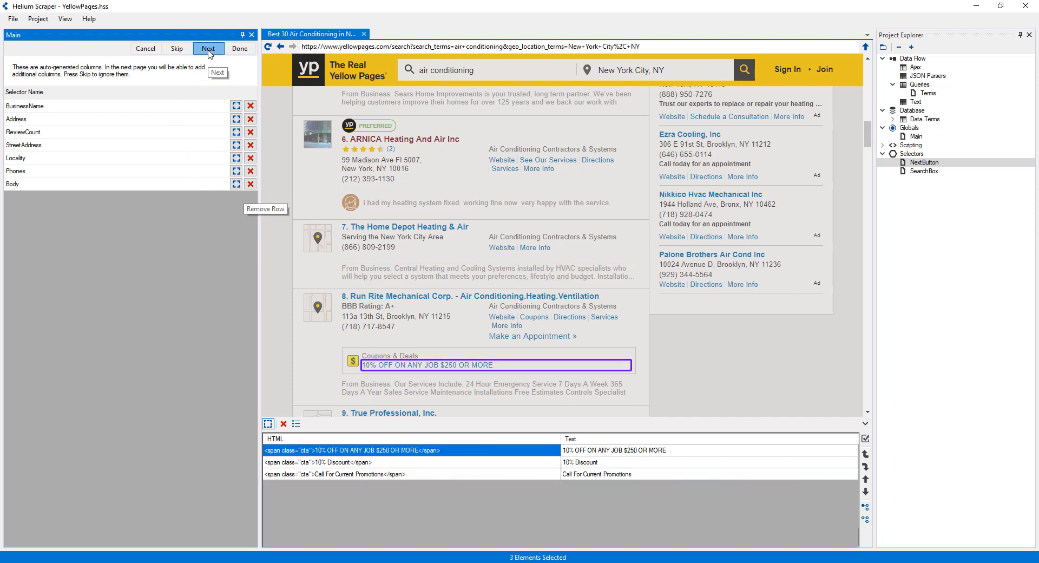
- Gather reviewCount as a Number and insert the extraction into Main
{"action": "left_click", "coordinate": [208, 48]}
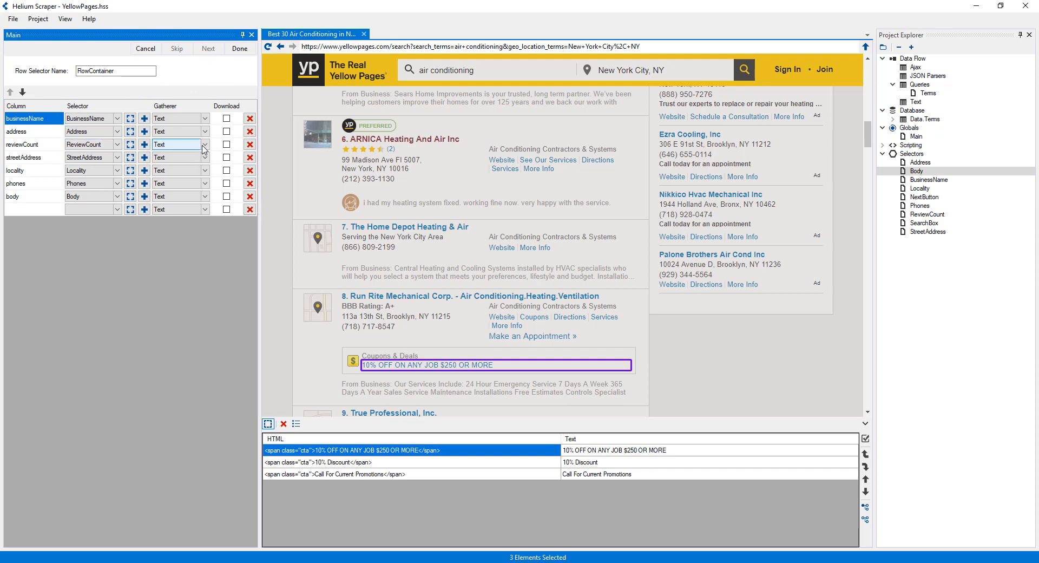
{"action": "left_click", "coordinate": [202, 144]}
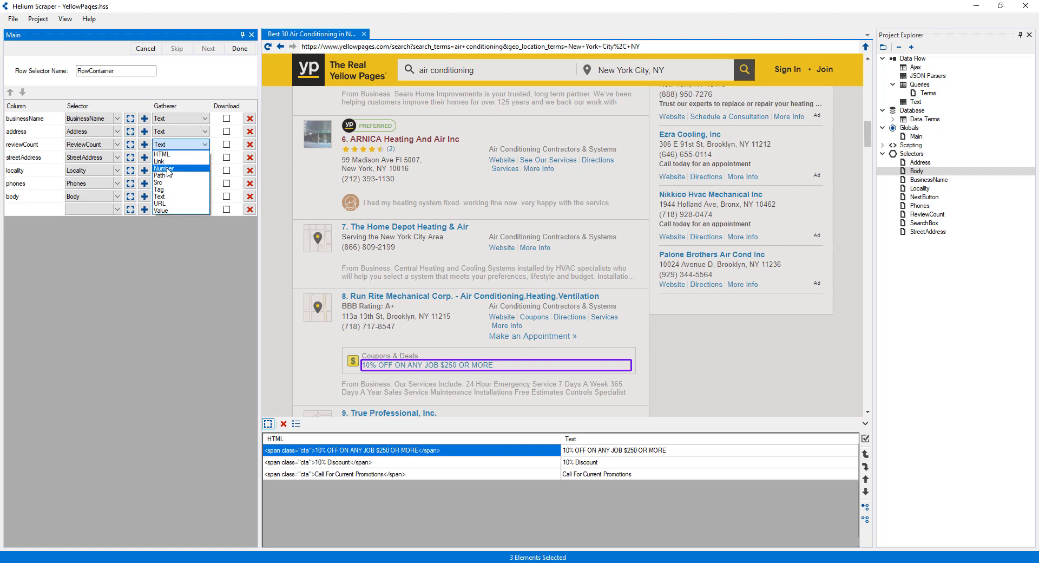
{"action": "left_click", "coordinate": [164, 169]}
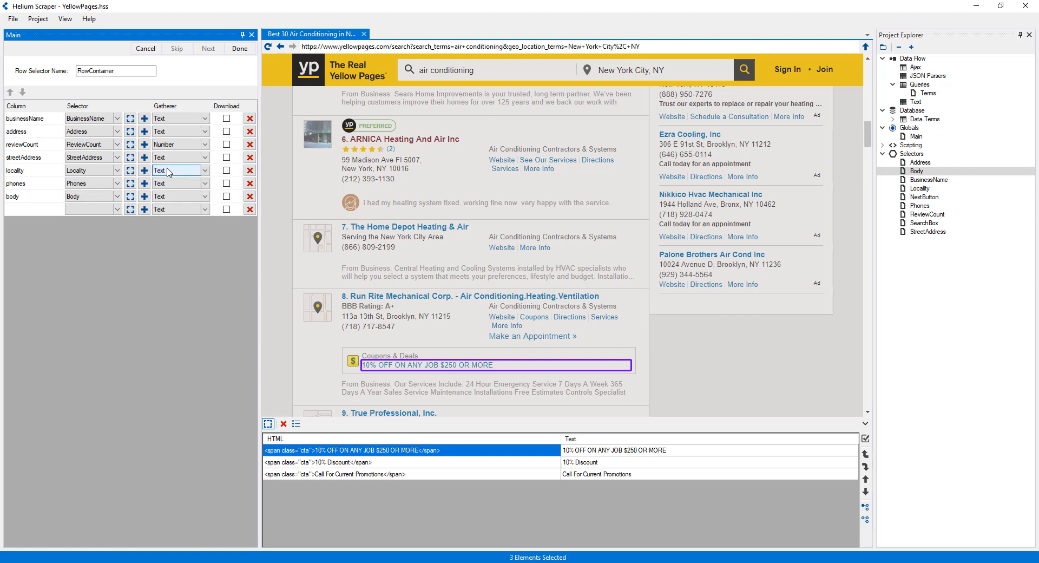
{"action": "left_click", "coordinate": [239, 48]}
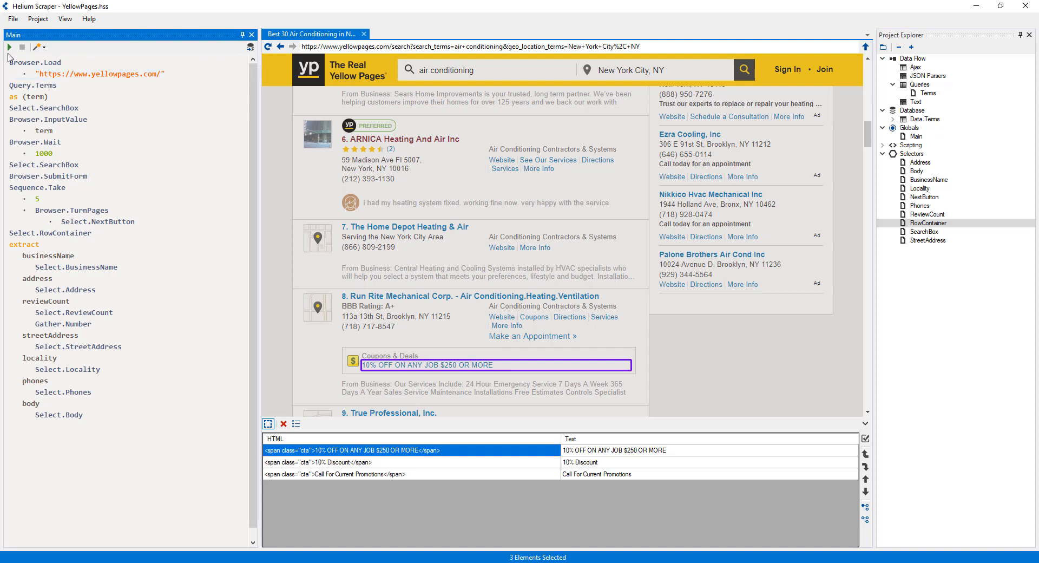
- Run the Main script, watch the offscreen browsers scrape each term, then return to the main browser
{"action": "left_click", "coordinate": [7, 46]}
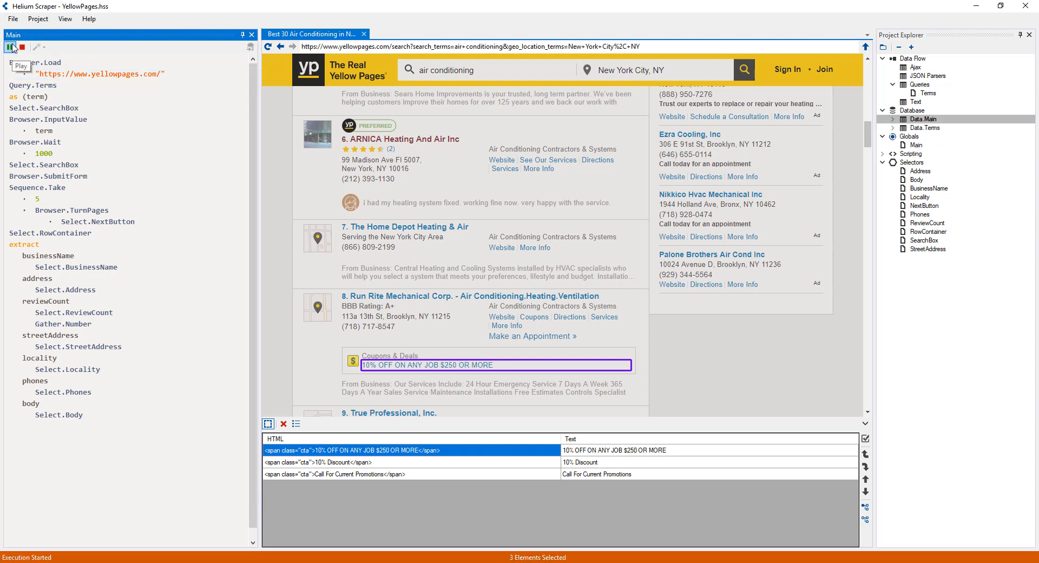
{"action": "left_click", "coordinate": [65, 18]}
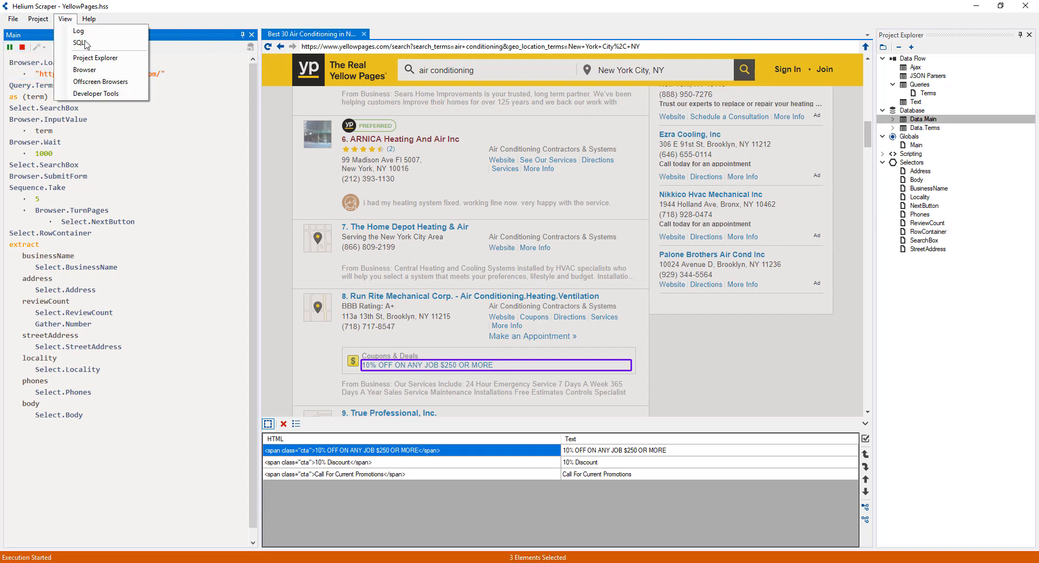
{"action": "left_click", "coordinate": [100, 82]}
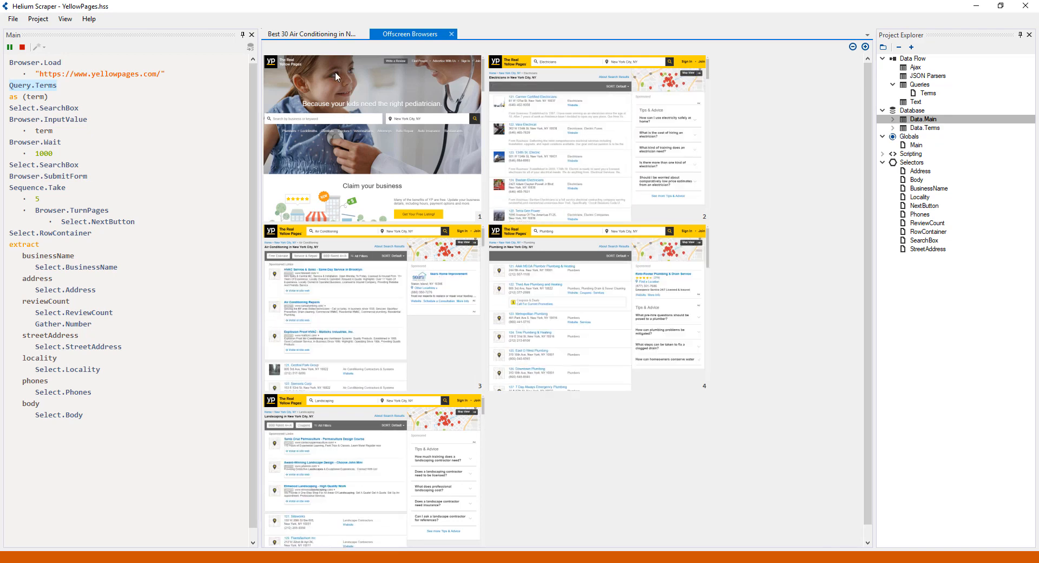
{"action": "left_click", "coordinate": [311, 33]}
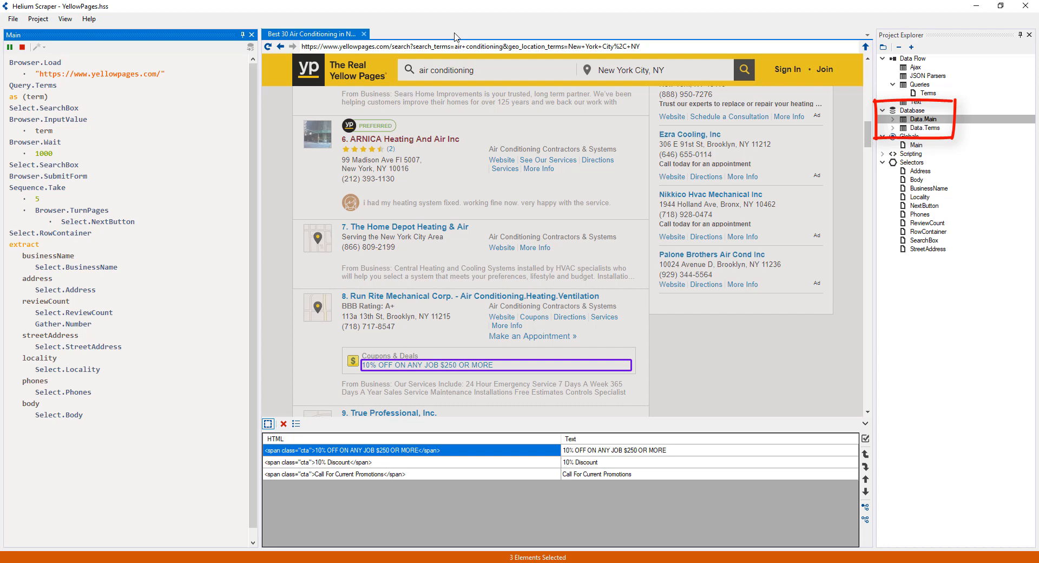